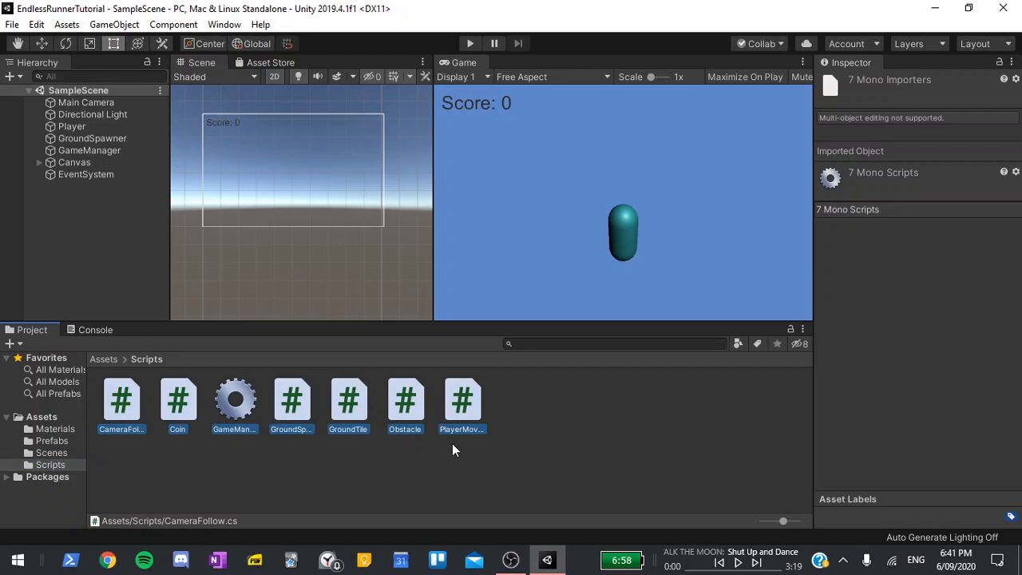
pyautogui.moveTo(455, 447)
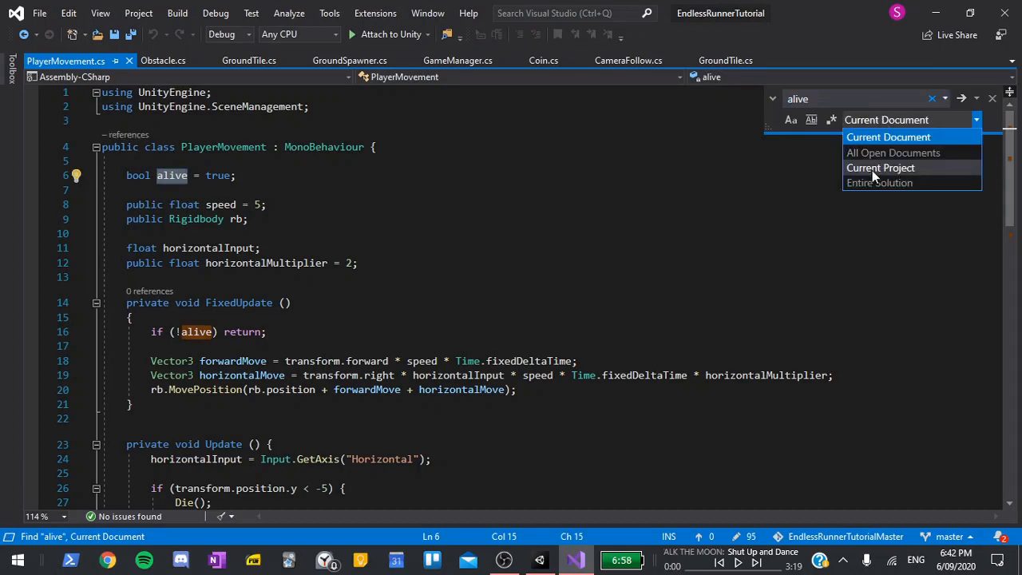
# Replace public with [SerializeField] on PlayerMovement's Rigidbody rb and horizontalMultiplier fields
pyautogui.click(880, 168)
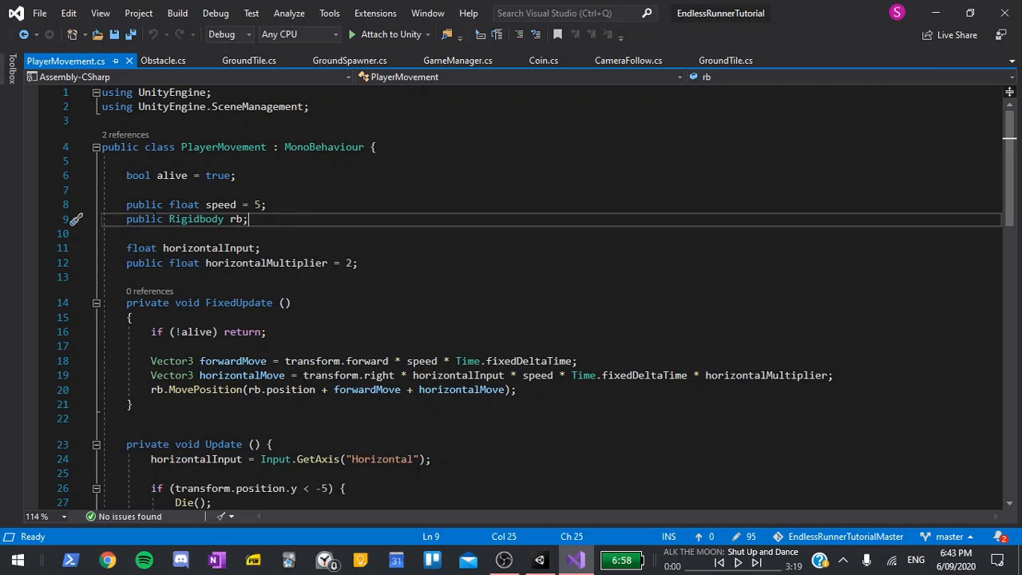
pyautogui.doubleClick(144, 219)
pyautogui.write('[S')
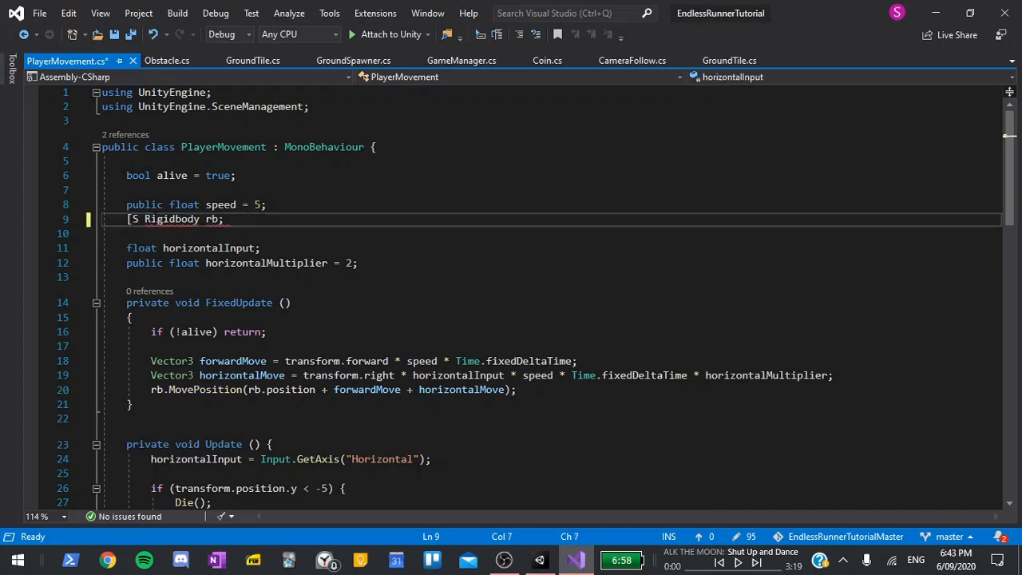
pyautogui.write('erializeField')
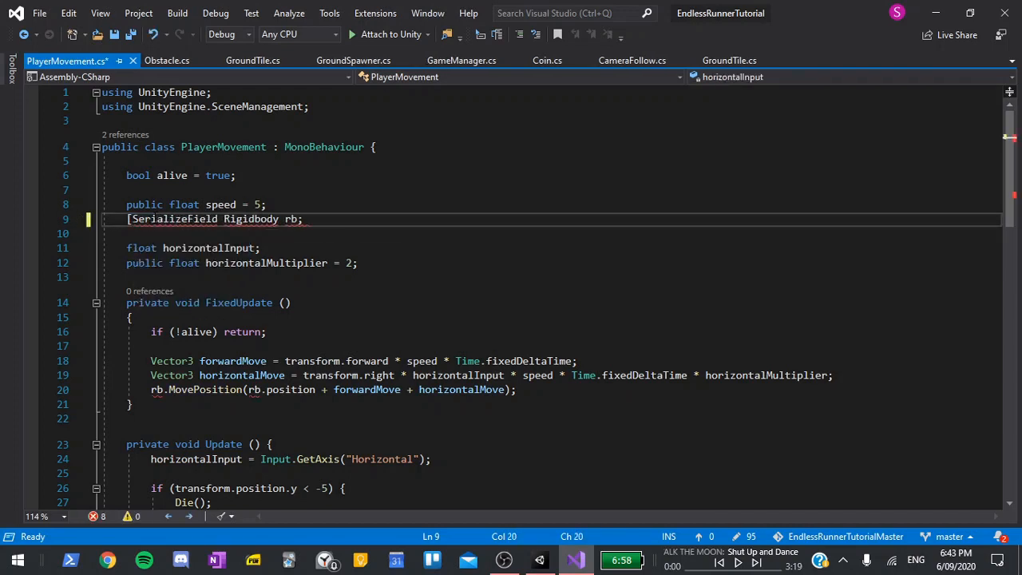
pyautogui.doubleClick(174, 219)
pyautogui.write('[SerializeField]')
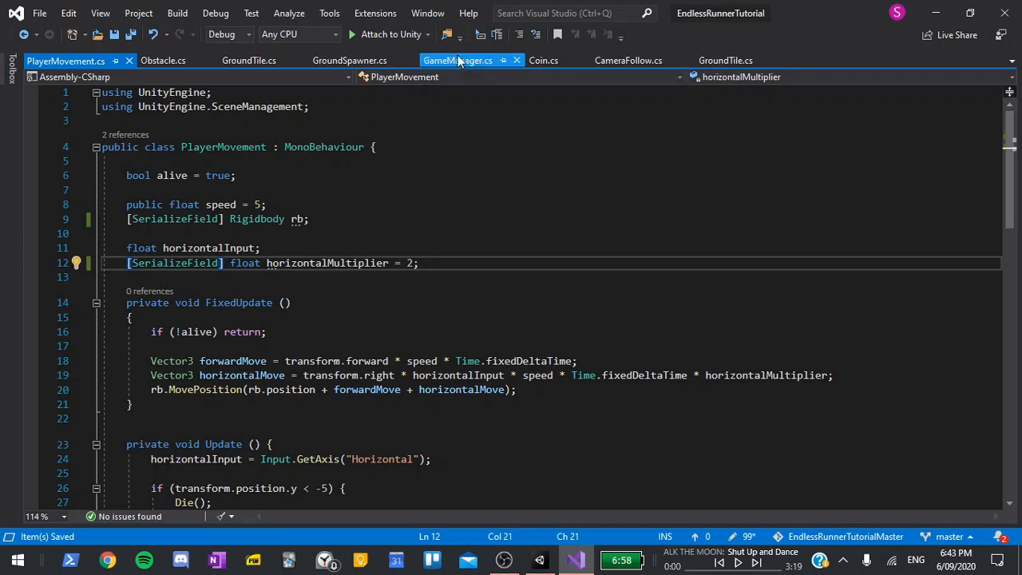
# Make GameManager's Text scoreText field a [SerializeField] private field
pyautogui.click(457, 61)
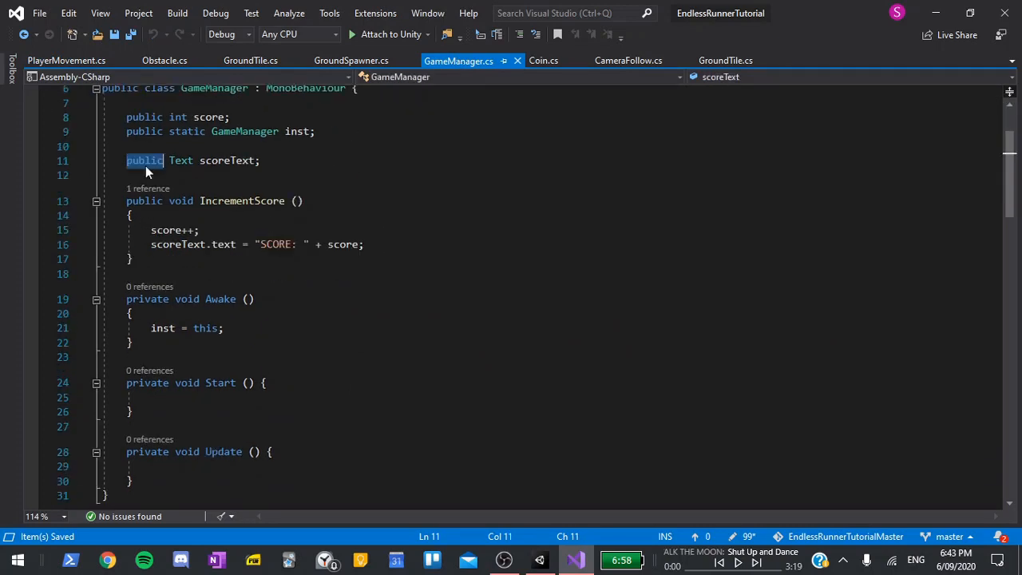
pyautogui.write('[S')
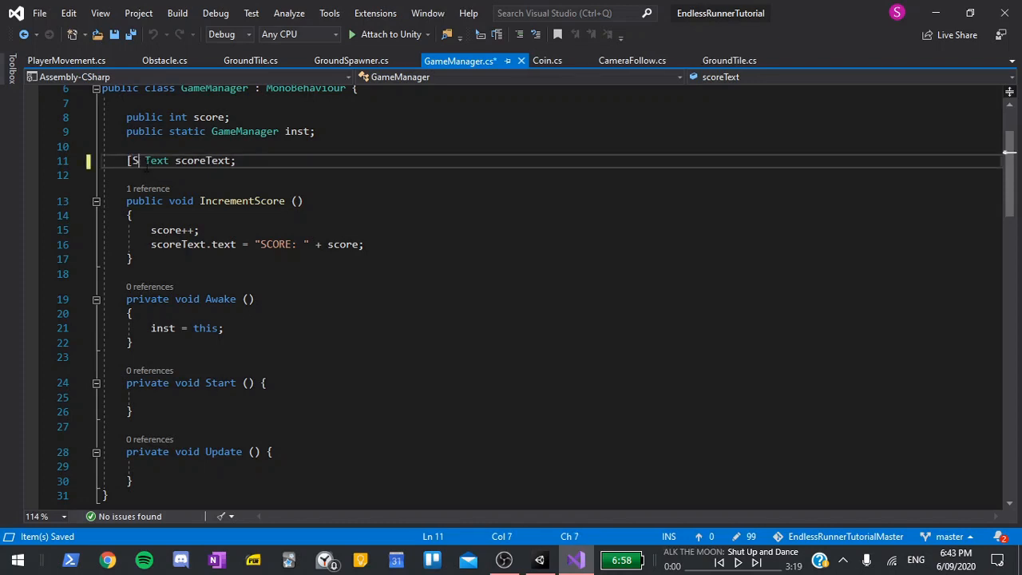
pyautogui.write('erializeField')
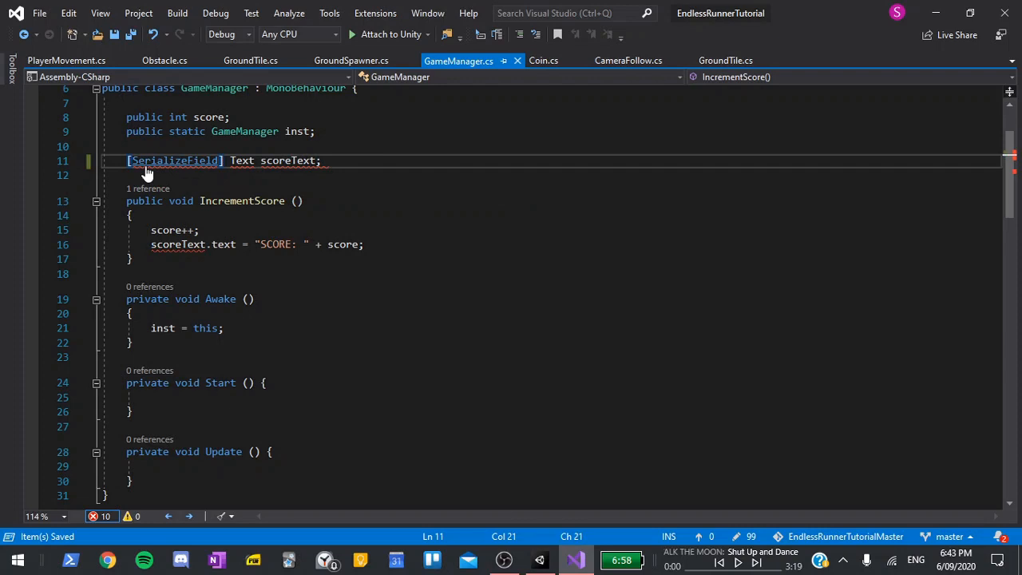
# Make Coin's turnSpeed field a [SerializeField] private field
pyautogui.click(543, 61)
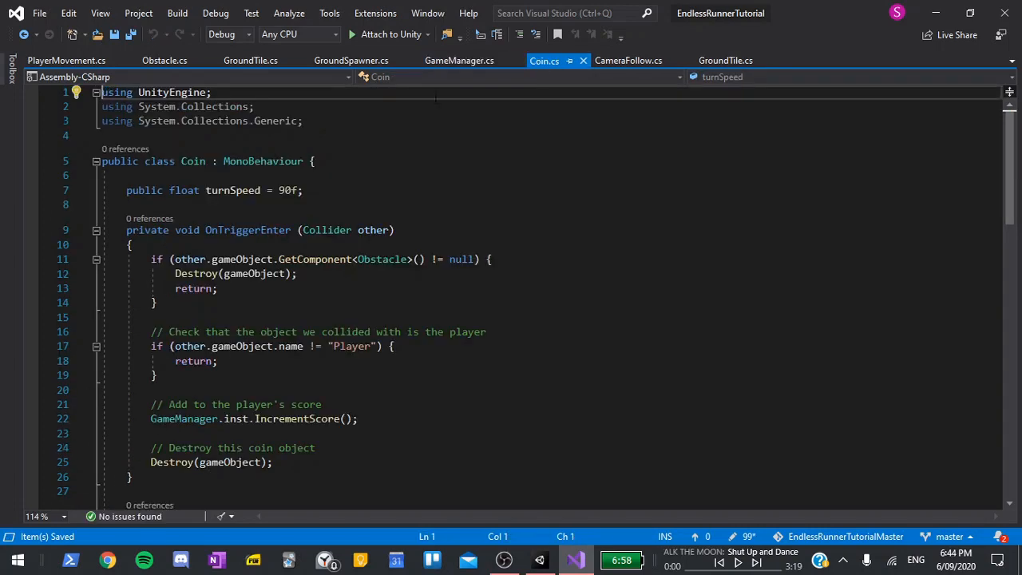
pyautogui.doubleClick(144, 190)
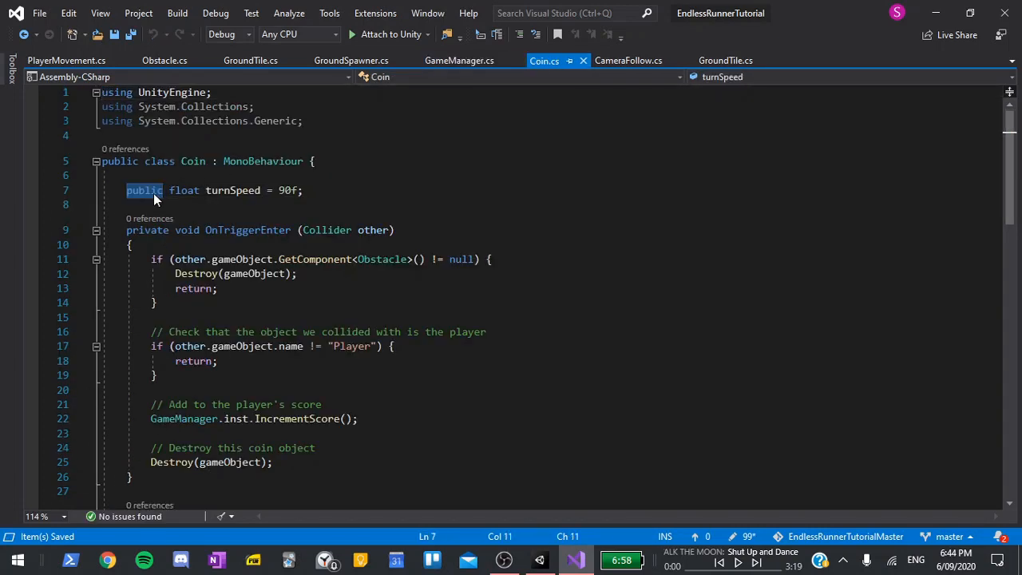
pyautogui.write('[Seri')
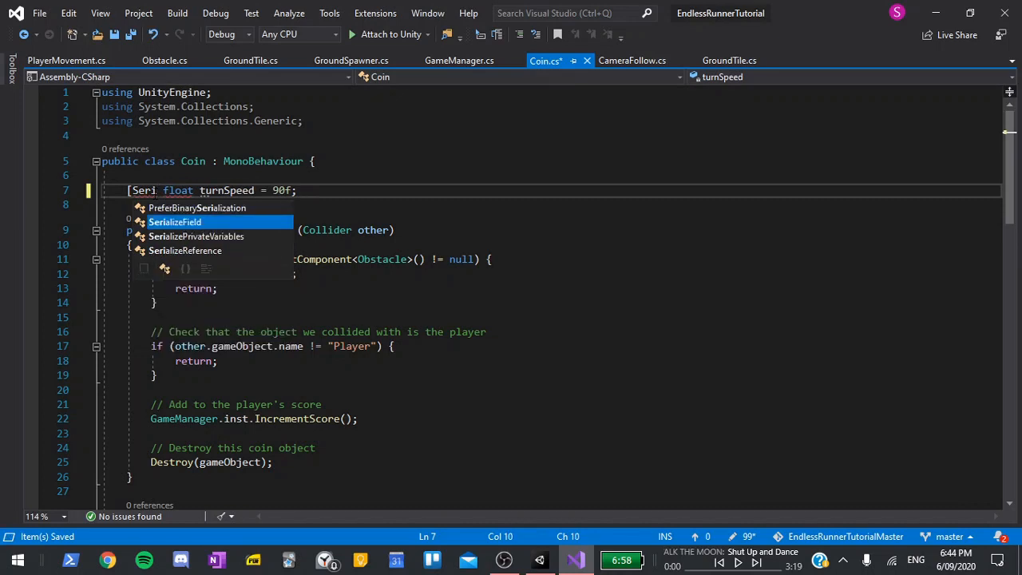
pyautogui.press('Tab')
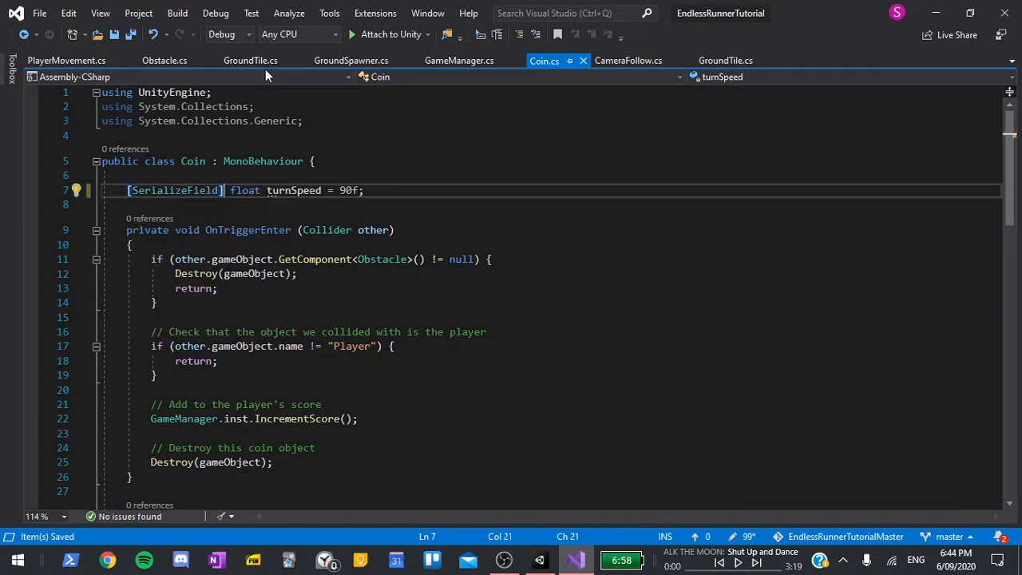
# Mark obstaclePrefab and coinPrefab in GroundTile as [SerializeField], moved to the class top, and drop the empty Update
pyautogui.click(250, 61)
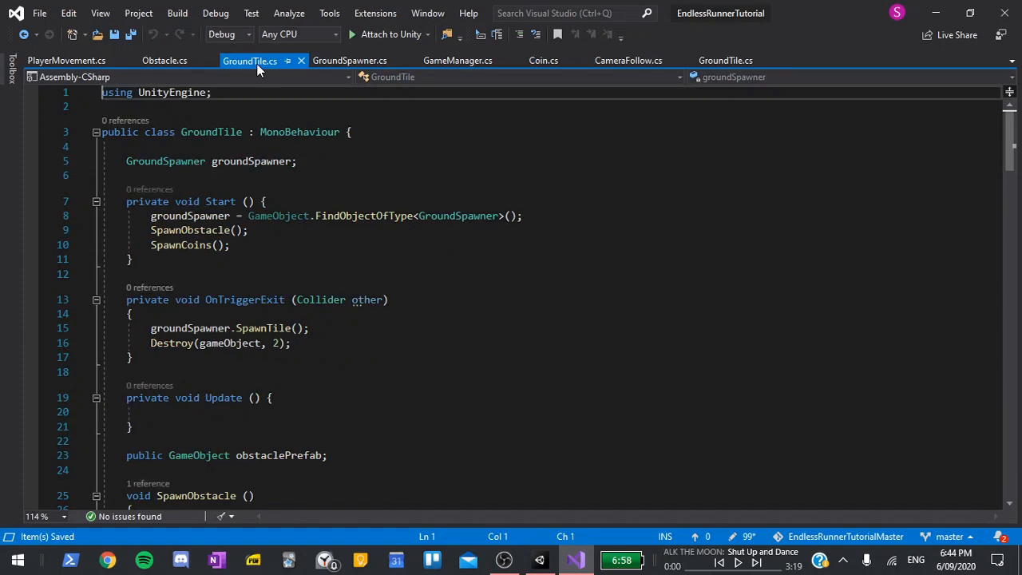
pyautogui.scroll(-3)
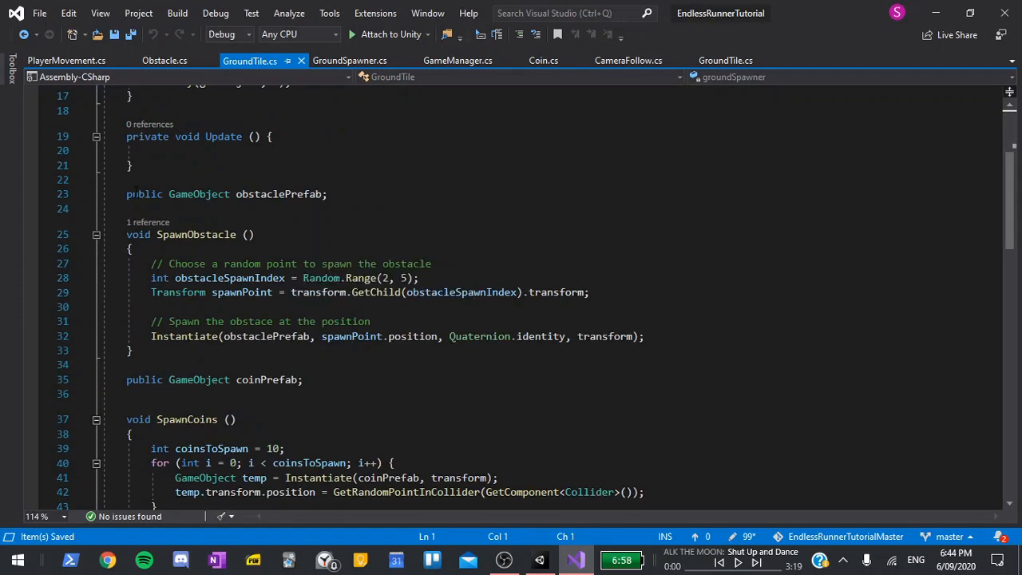
pyautogui.write('[SerializeField')
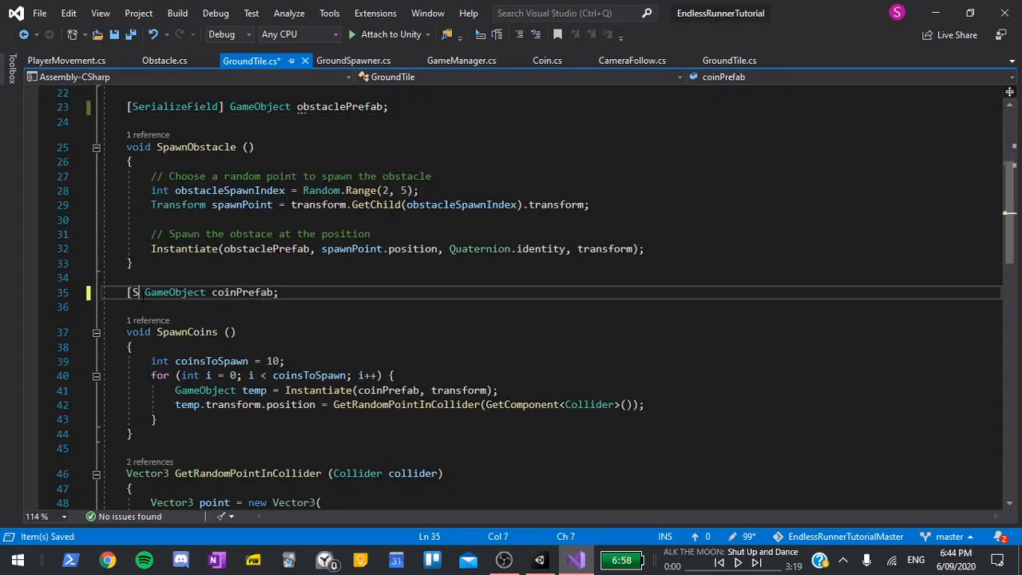
pyautogui.write('erializeField]')
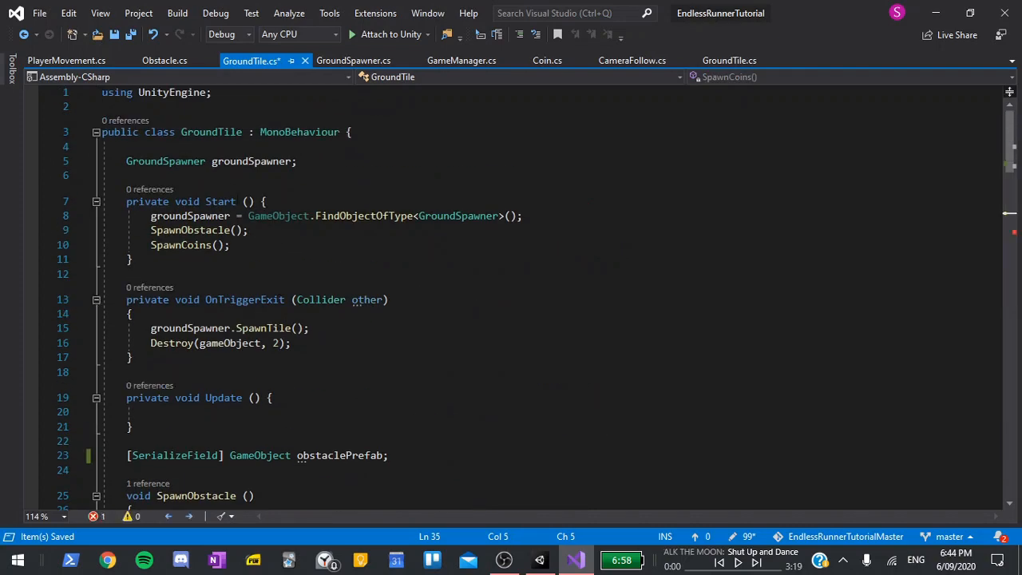
pyautogui.write('[SerializeField] GameObject coinPrefab;')
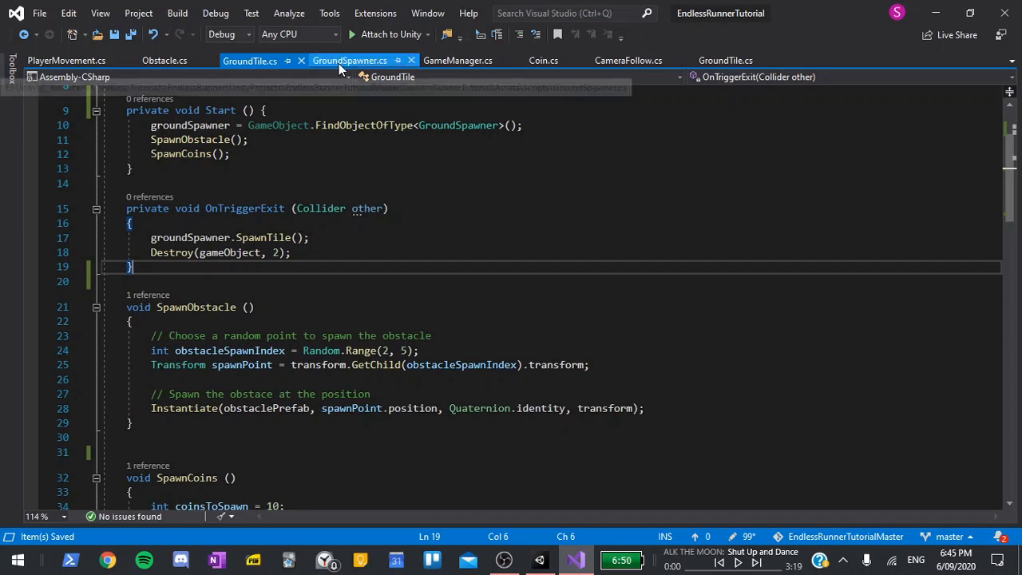
# Make GroundSpawner's groundTile and CameraFollow's player [SerializeField] private fields
pyautogui.click(350, 60)
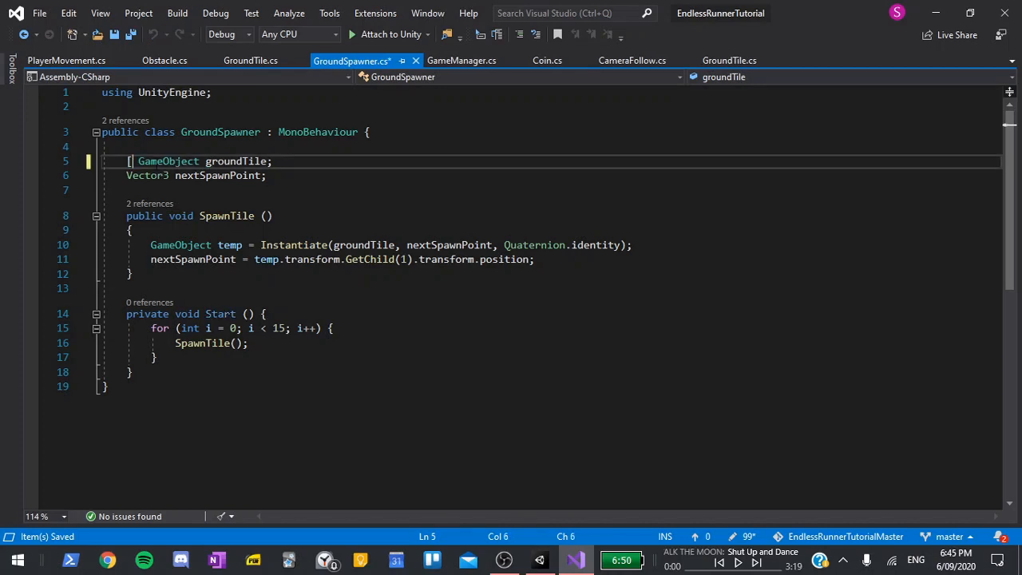
pyautogui.write('SE')
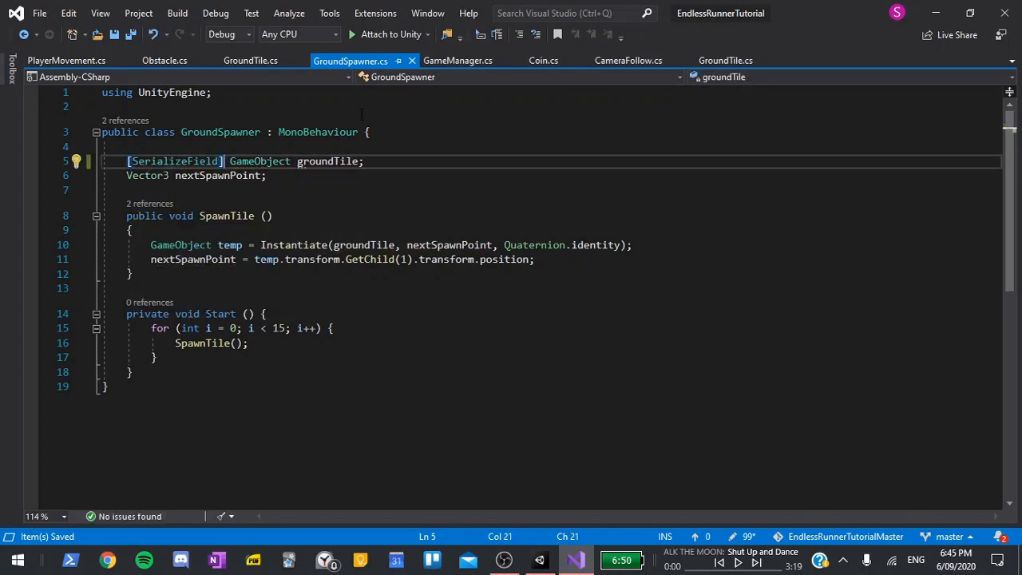
pyautogui.click(630, 61)
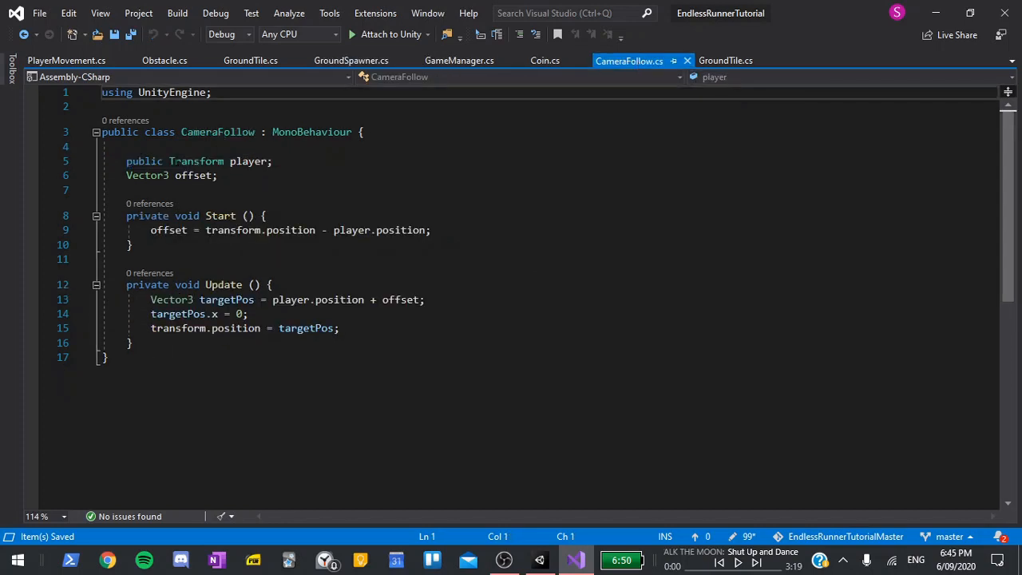
pyautogui.write('[Seri')
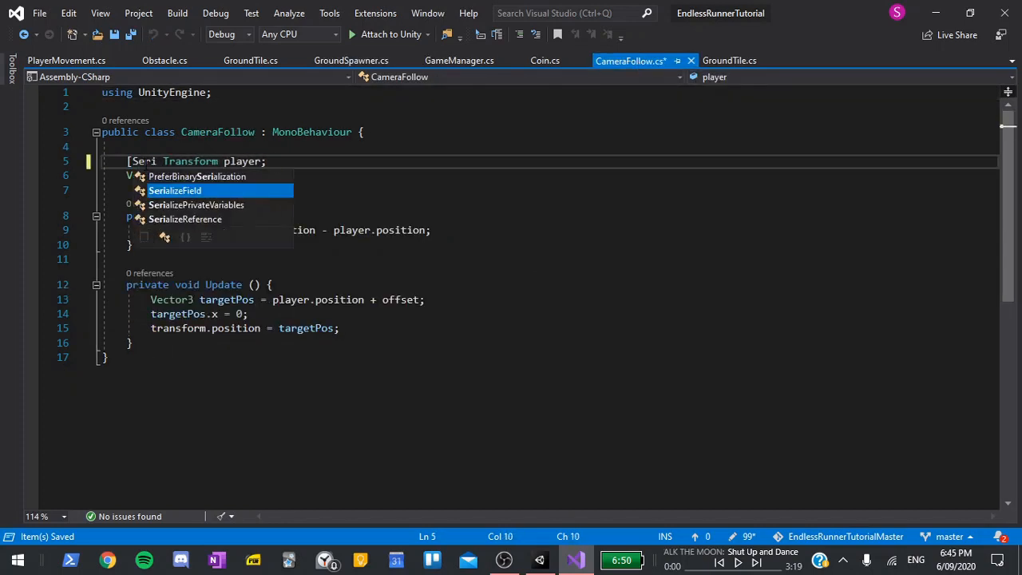
pyautogui.press('Tab')
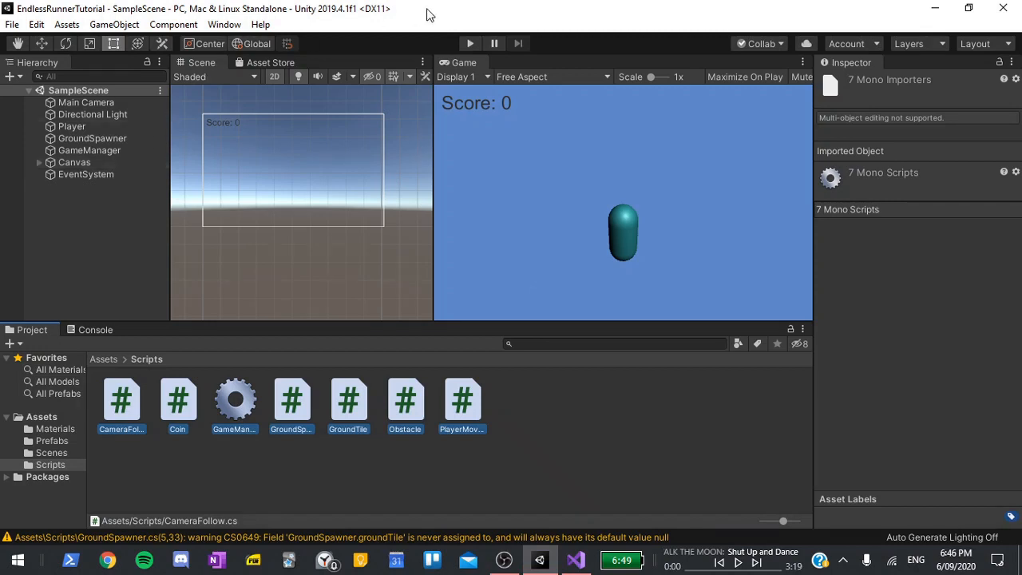
# Play-test the runner in Unity to confirm tiles, coins and obstacles still work, then stop
pyautogui.click(469, 43)
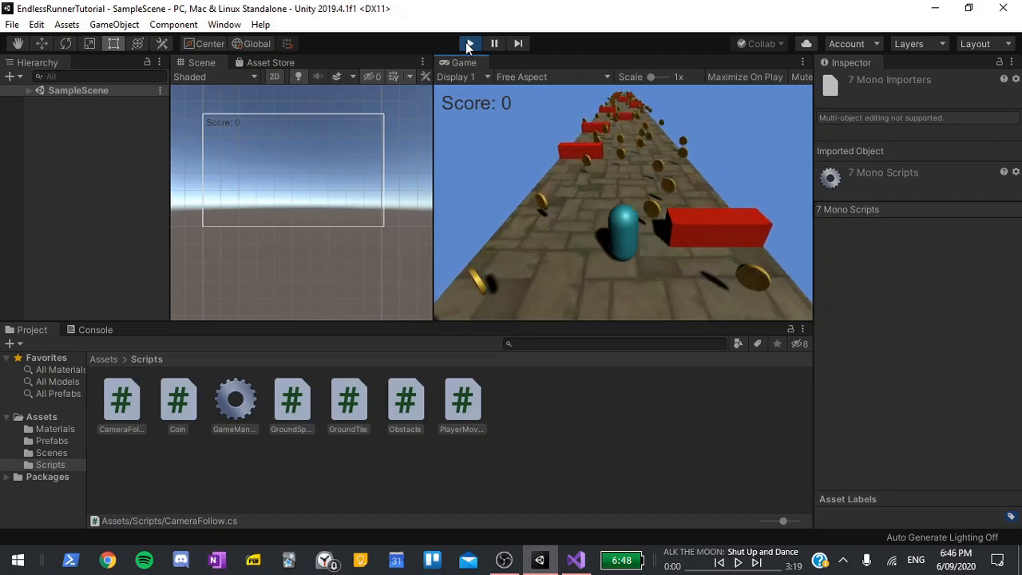
pyautogui.click(575, 559)
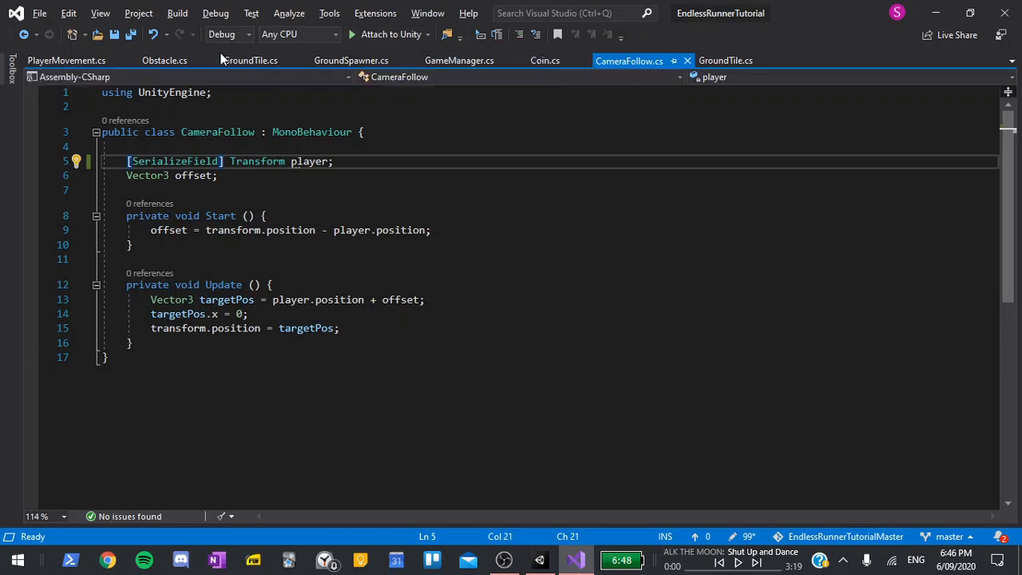
# Make SpawnObstacle and SpawnCoins public in GroundTile, remove their calls from Start, and save
pyautogui.click(250, 61)
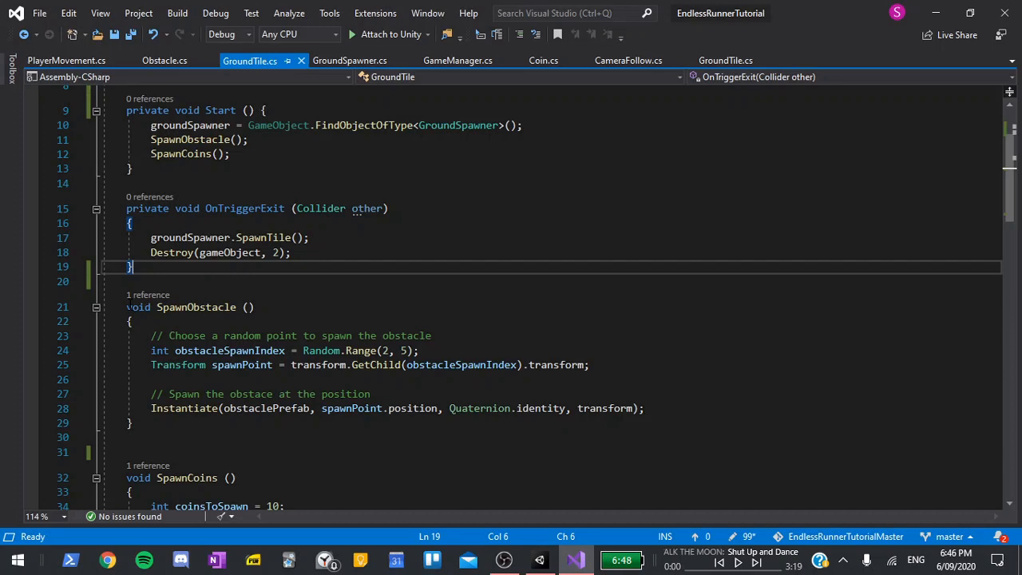
pyautogui.write('public')
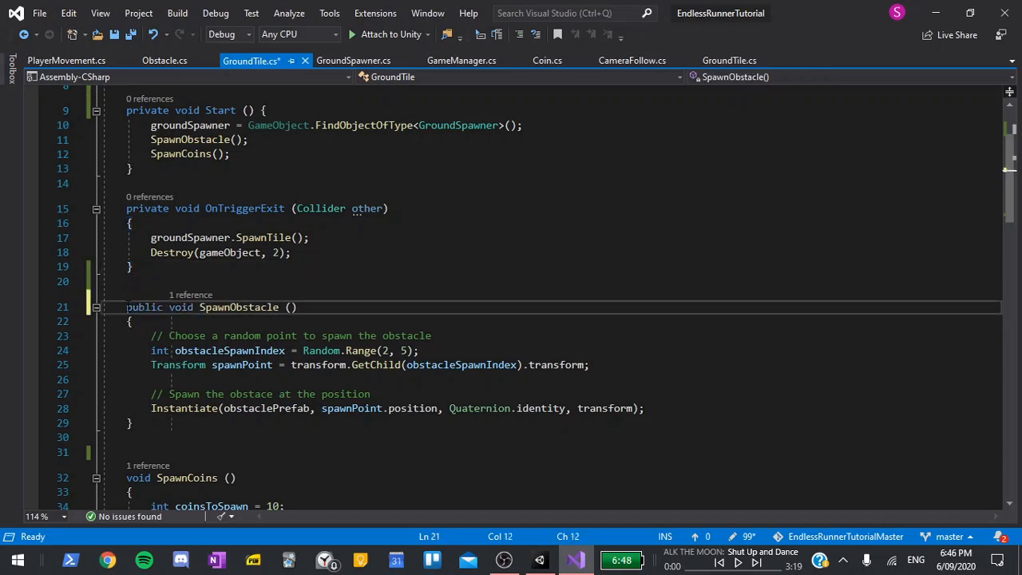
pyautogui.press('ctrl+s')
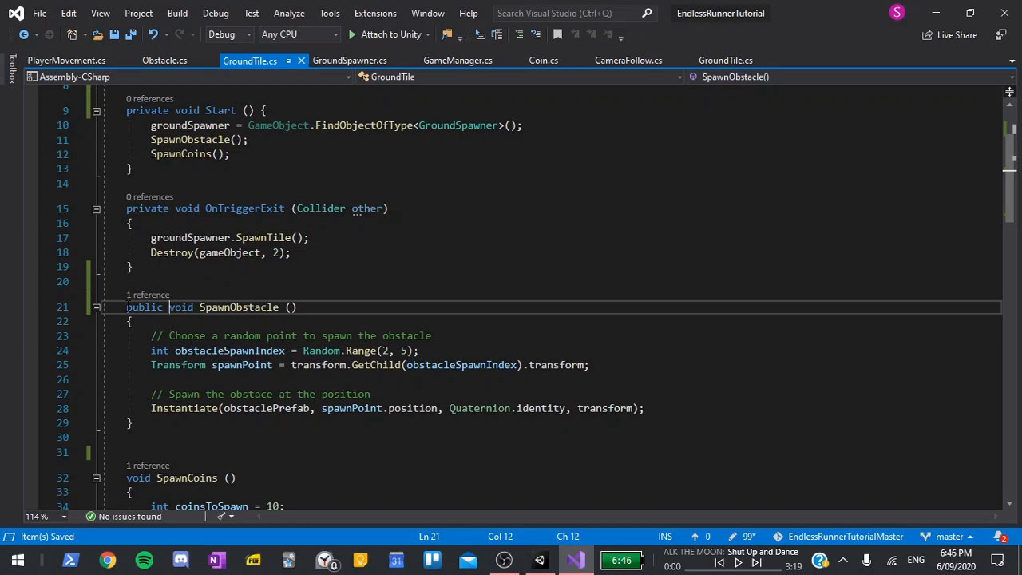
pyautogui.scroll(-3)
pyautogui.write('public ')
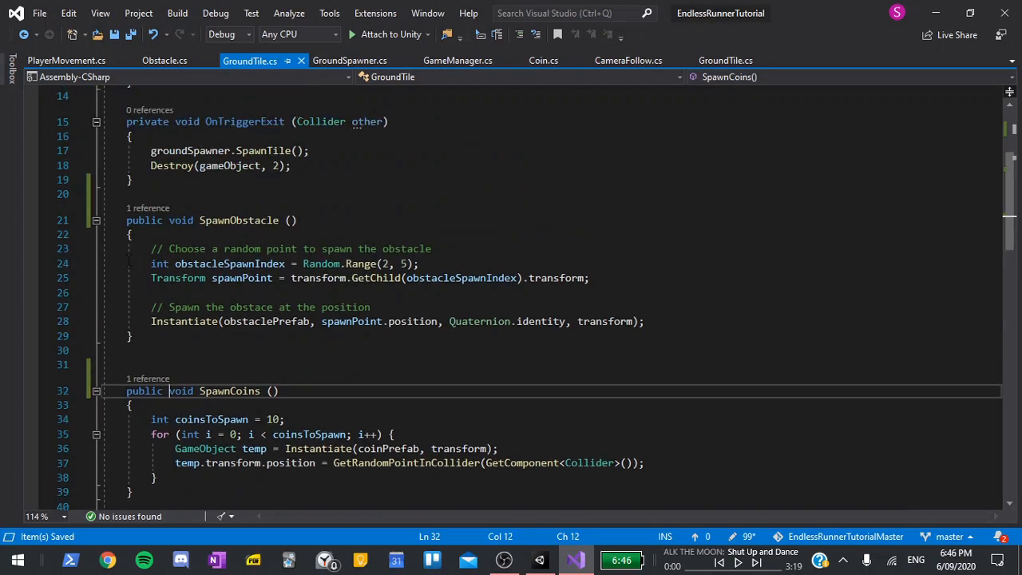
pyautogui.scroll(3)
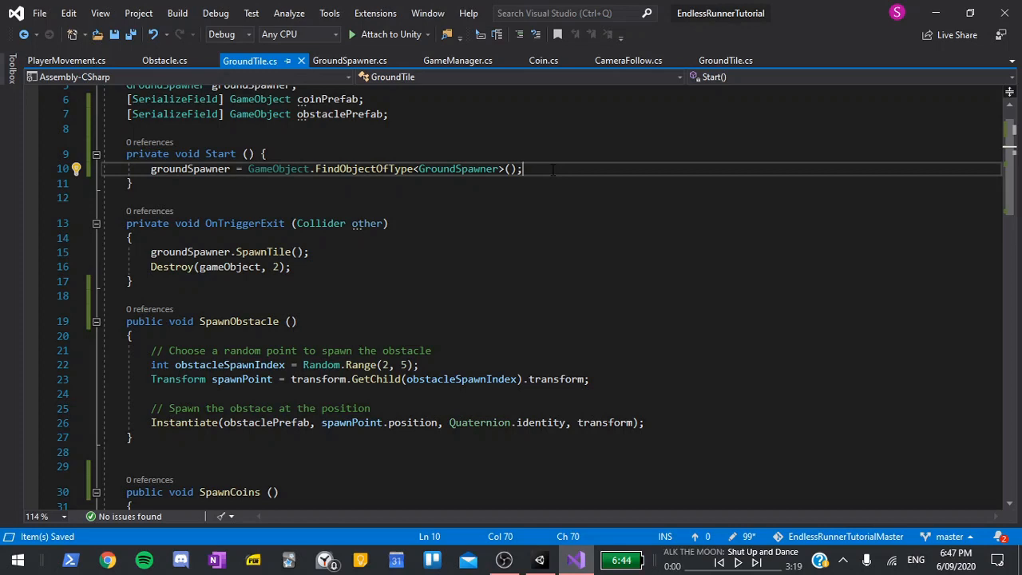
# Add a bool spawnItems parameter to SpawnTile in GroundSpawner
pyautogui.click(348, 61)
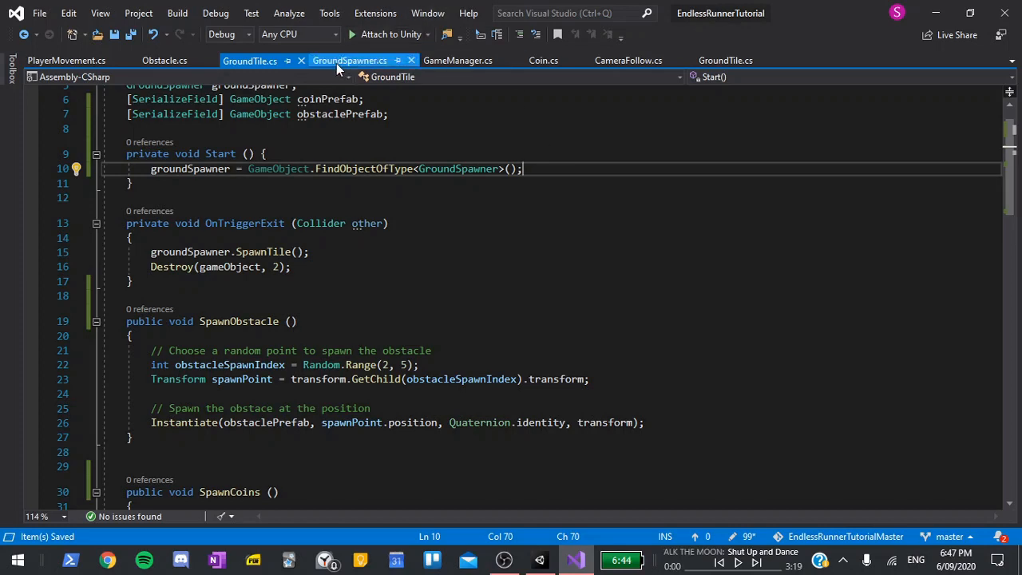
pyautogui.click(349, 60)
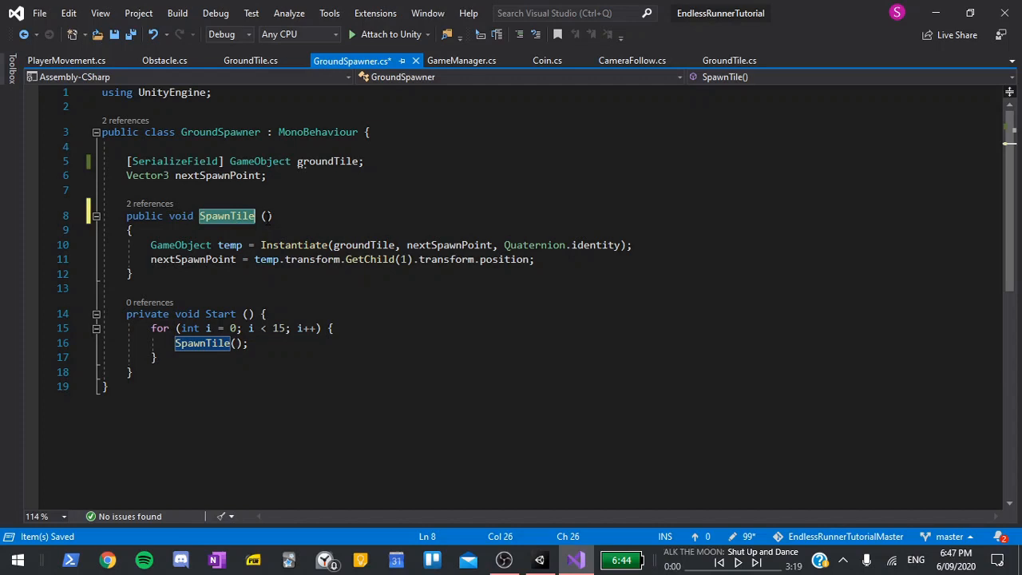
pyautogui.write('bool')
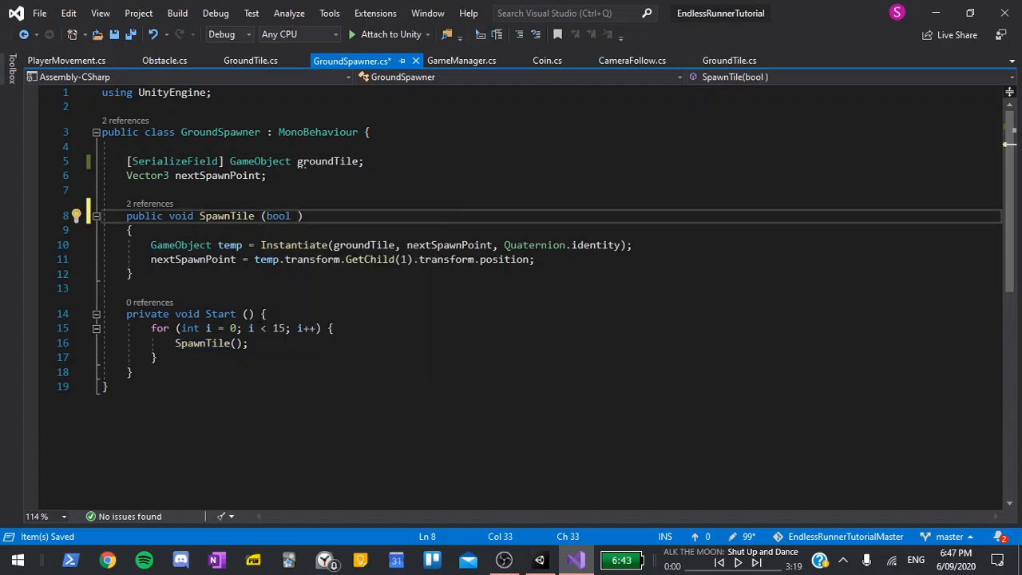
pyautogui.write('spawn')
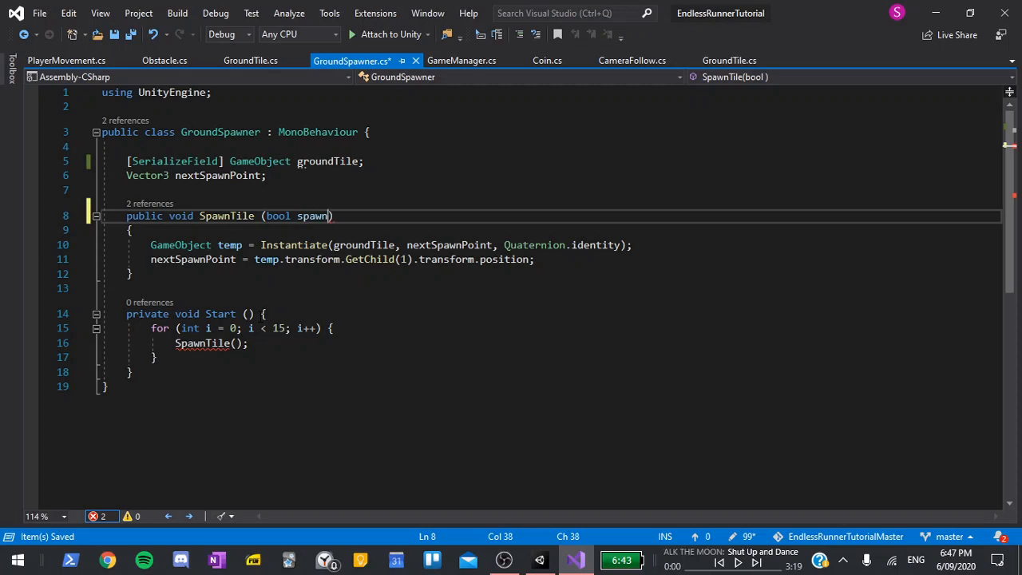
pyautogui.write('Items')
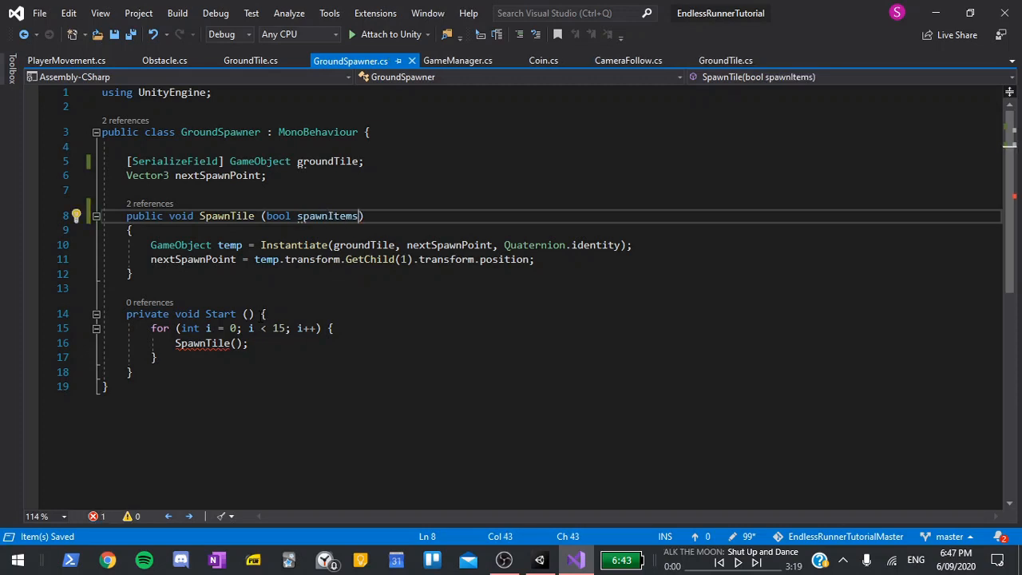
pyautogui.doubleClick(328, 215)
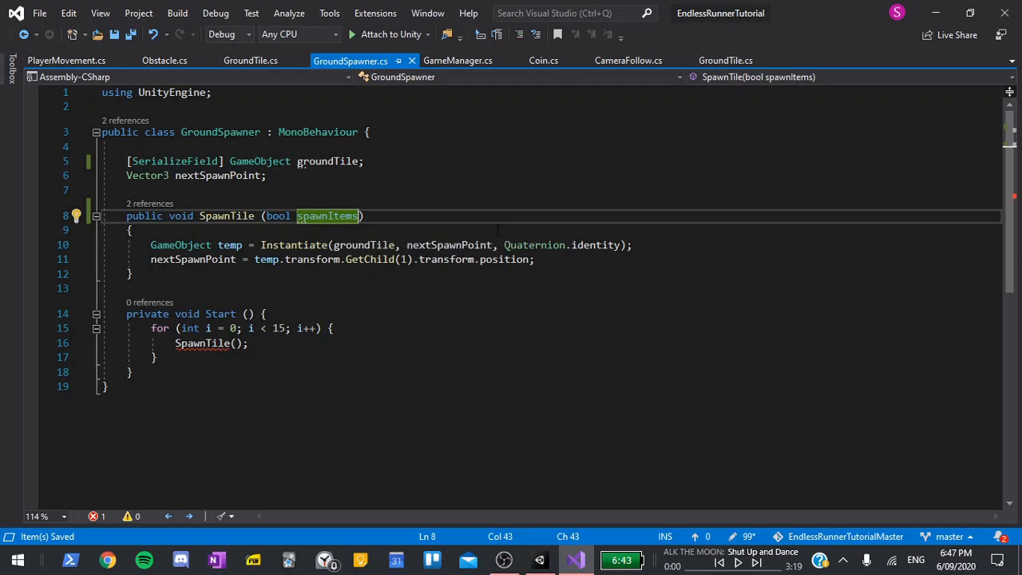
# Add an if (spawnItems) block in SpawnTile calling SpawnObstacle on temp.GetComponent<GroundTile>()
pyautogui.press('enter')
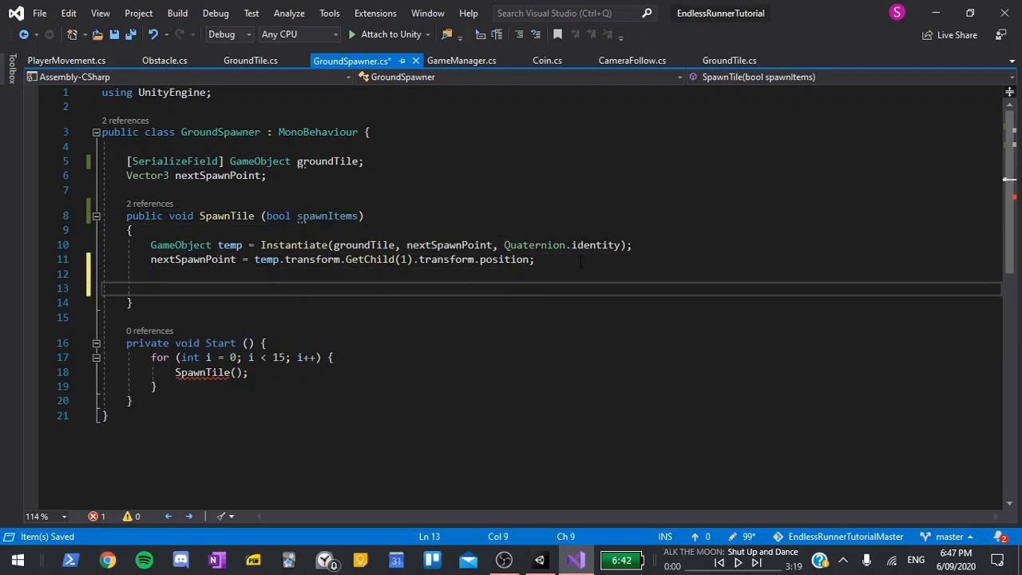
pyautogui.write('if (true) {')
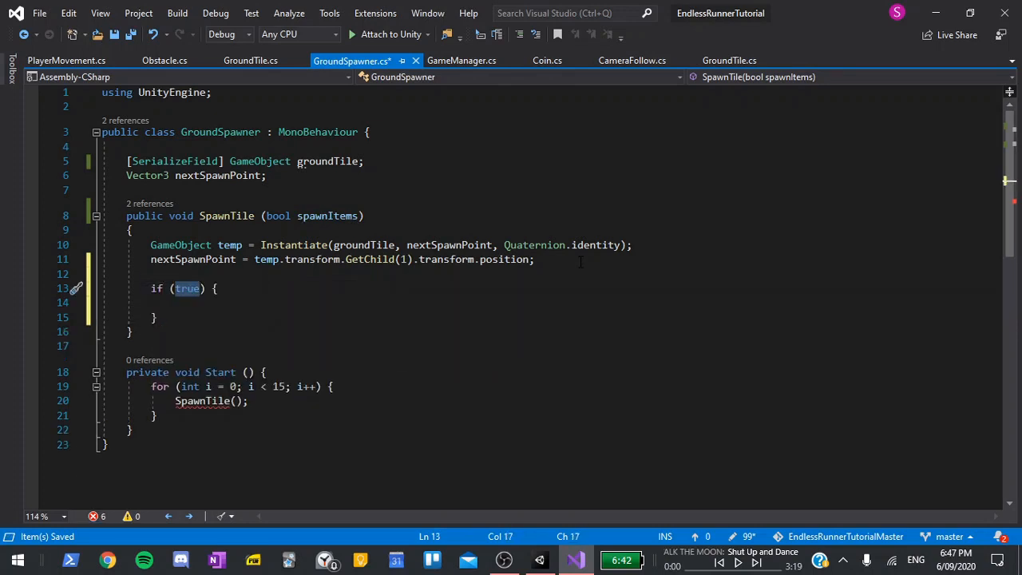
pyautogui.write('spawnItems')
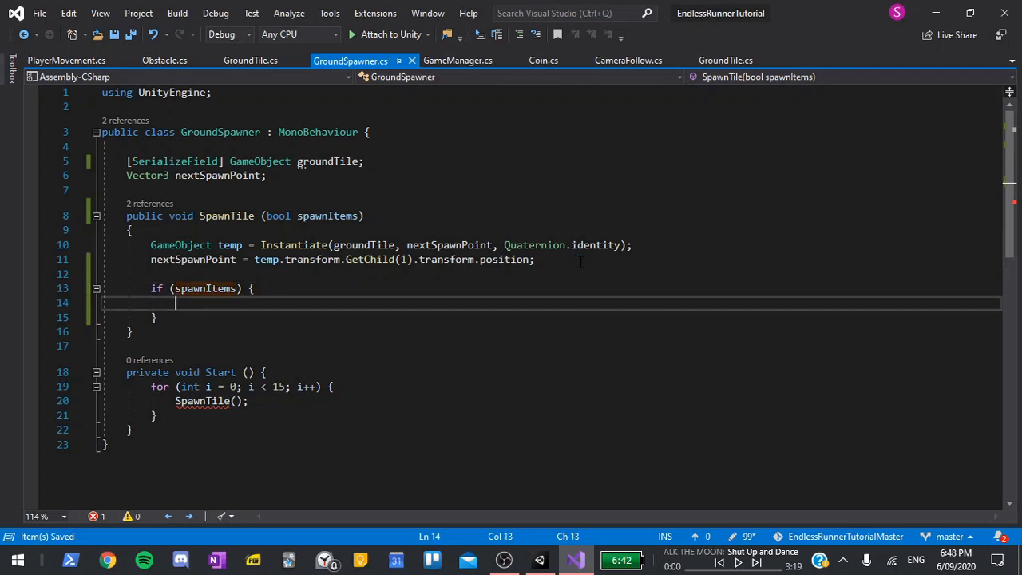
pyautogui.write('temp')
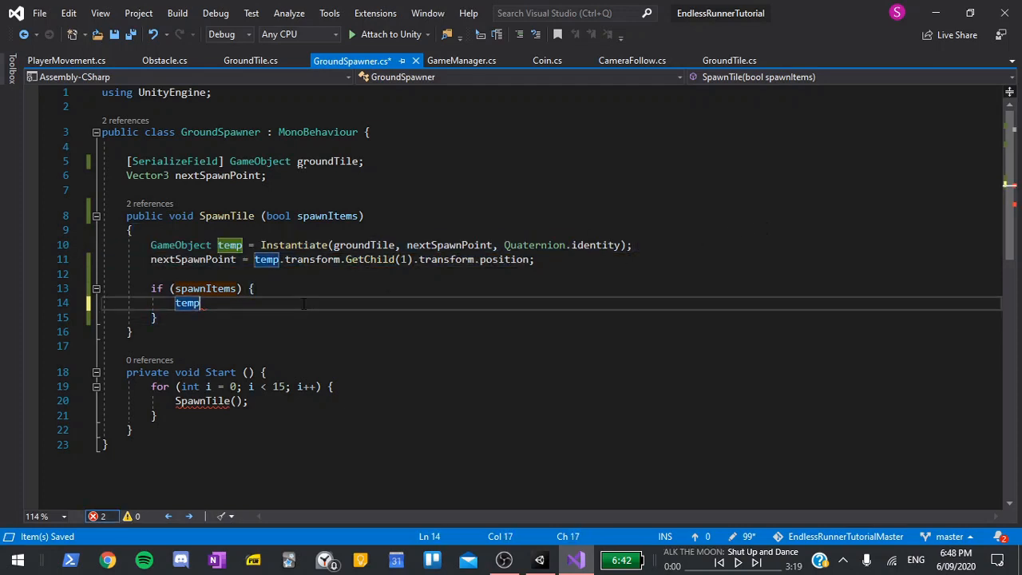
pyautogui.write('.GetComponent<>')
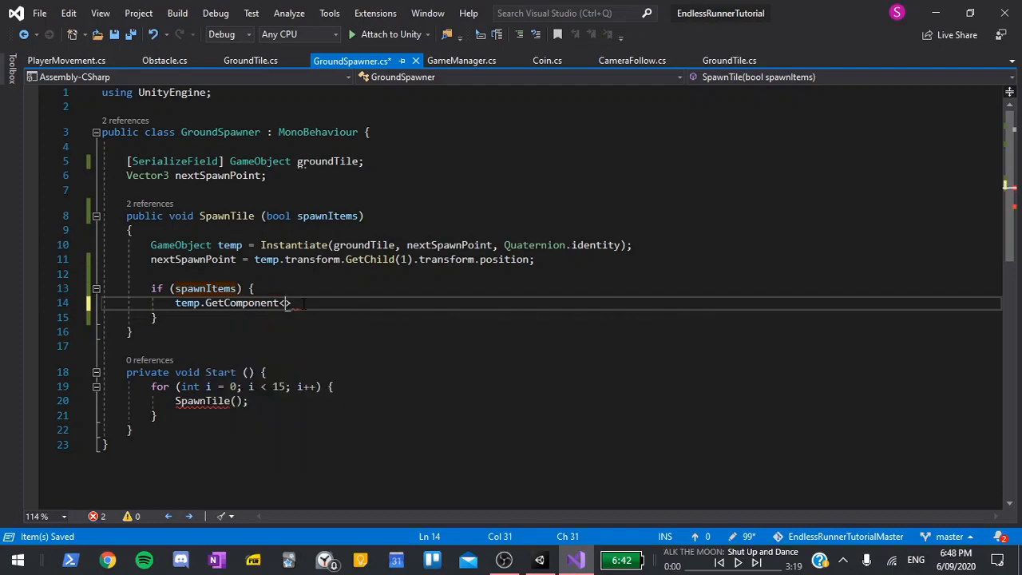
pyautogui.write('GroundTile')
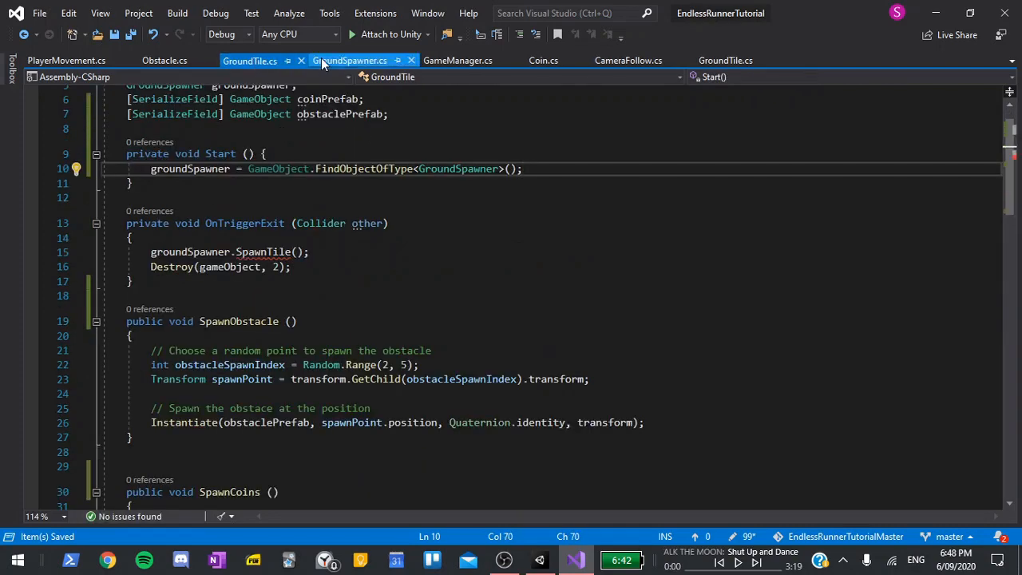
# After checking GroundTile's method names, add the temp.GetComponent<GroundTile>().SpawnCoins() call inside the block
pyautogui.click(348, 60)
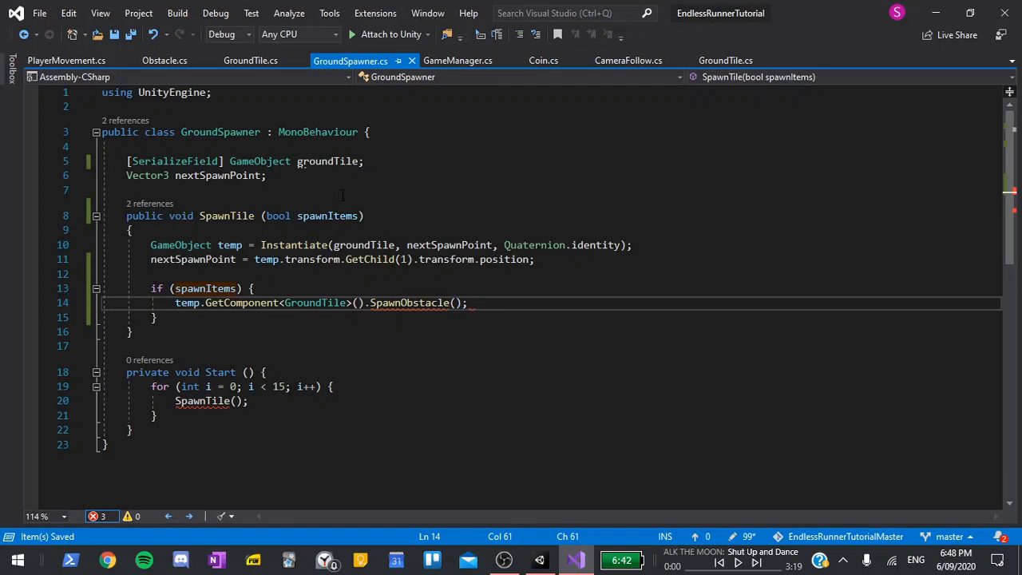
pyautogui.click(249, 61)
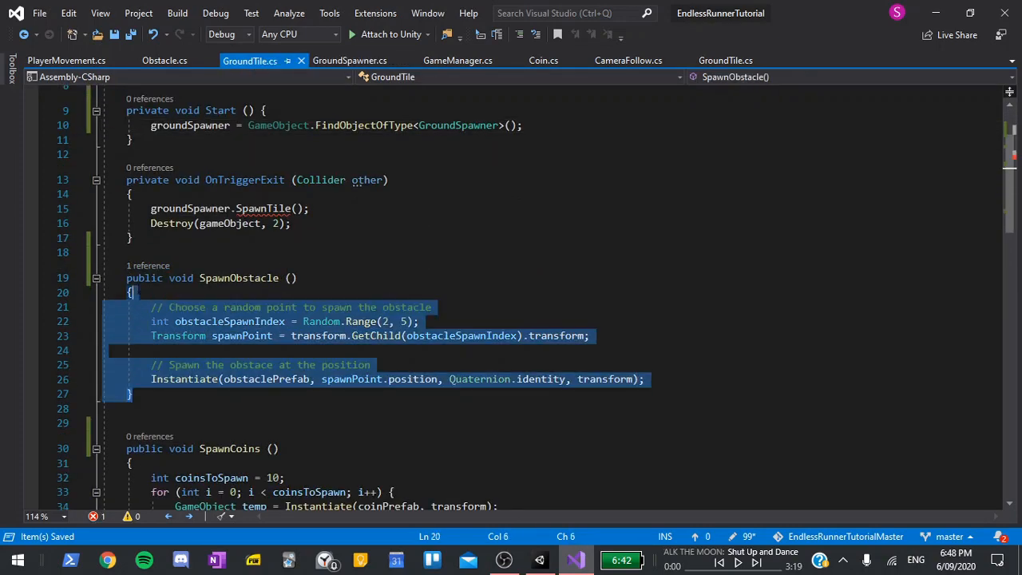
pyautogui.click(350, 61)
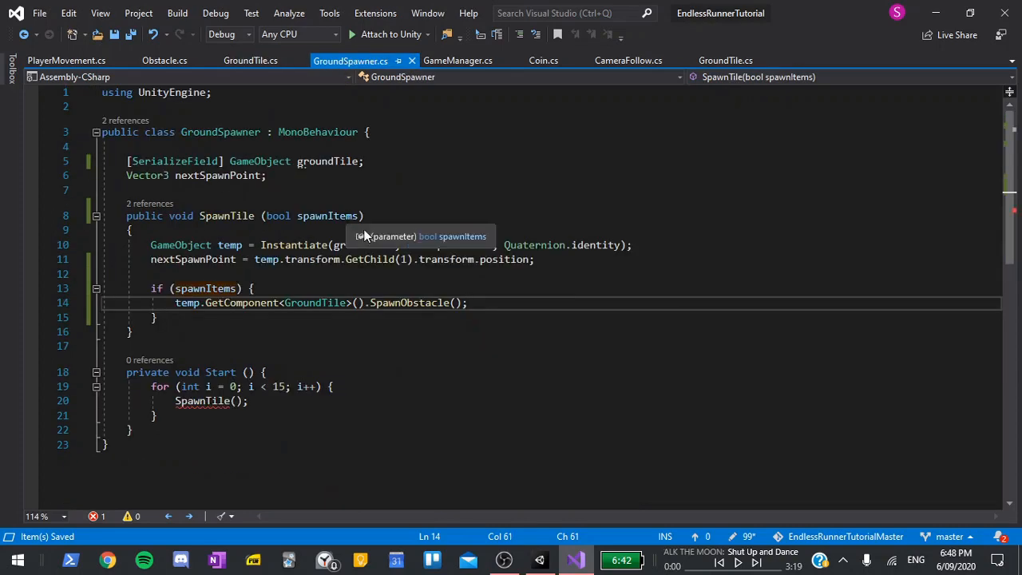
pyautogui.write('temp')
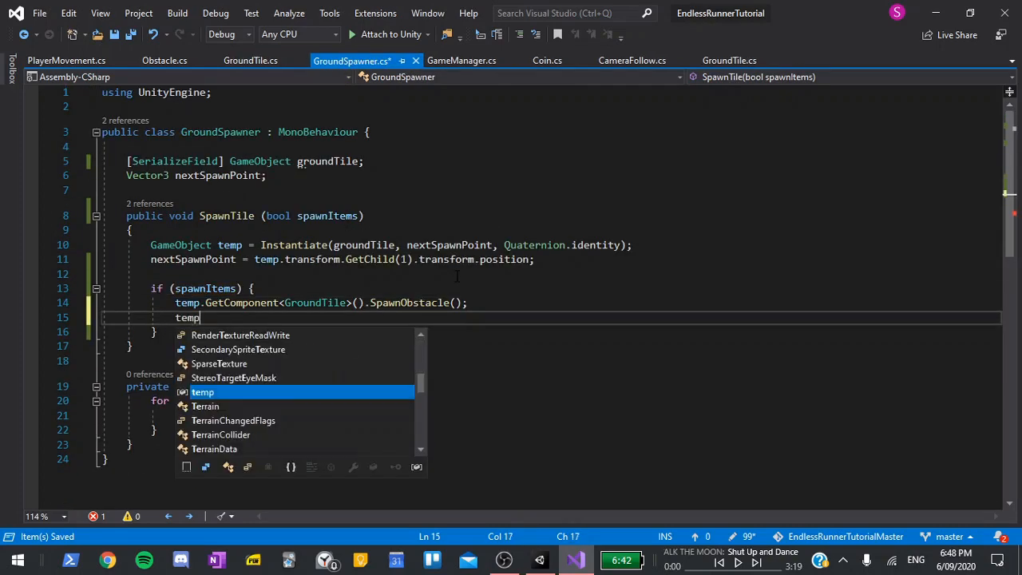
pyautogui.write('.GetComponent<G>')
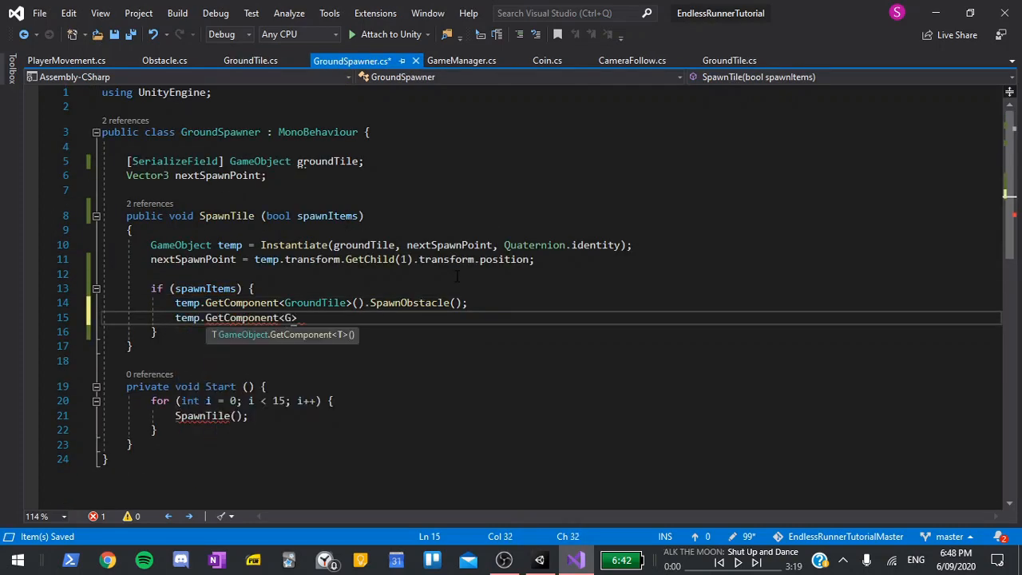
pyautogui.write('roundTile>')
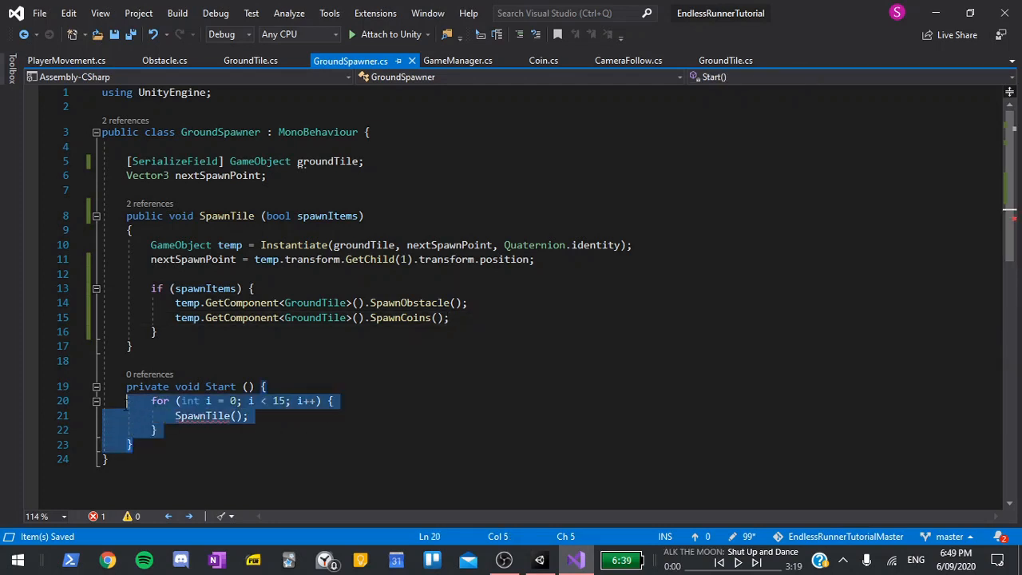
# Change the Start loop's call to SpawnTile(true) so the 15 starting tiles spawn with items
pyautogui.click(249, 416)
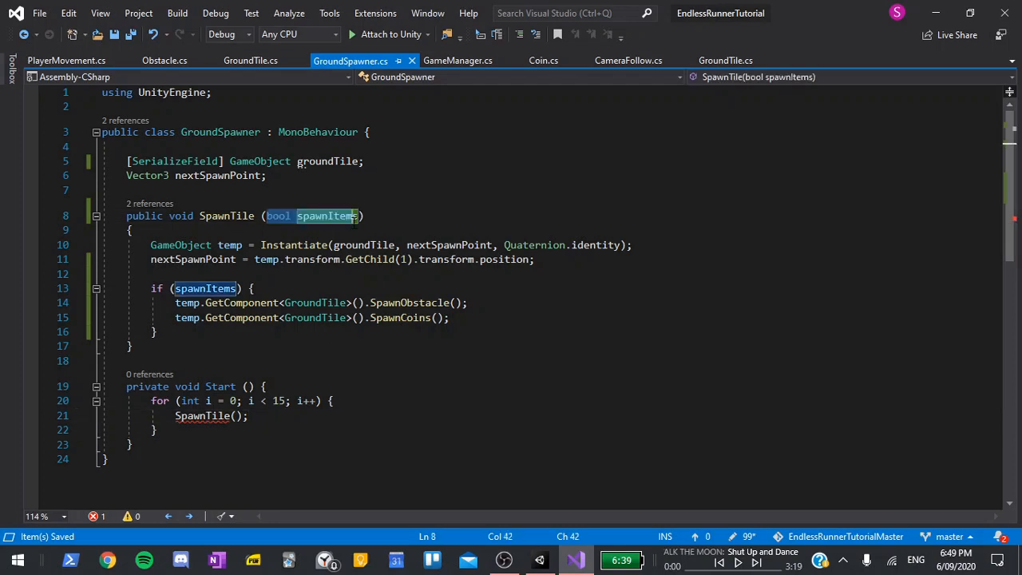
pyautogui.moveTo(349, 216)
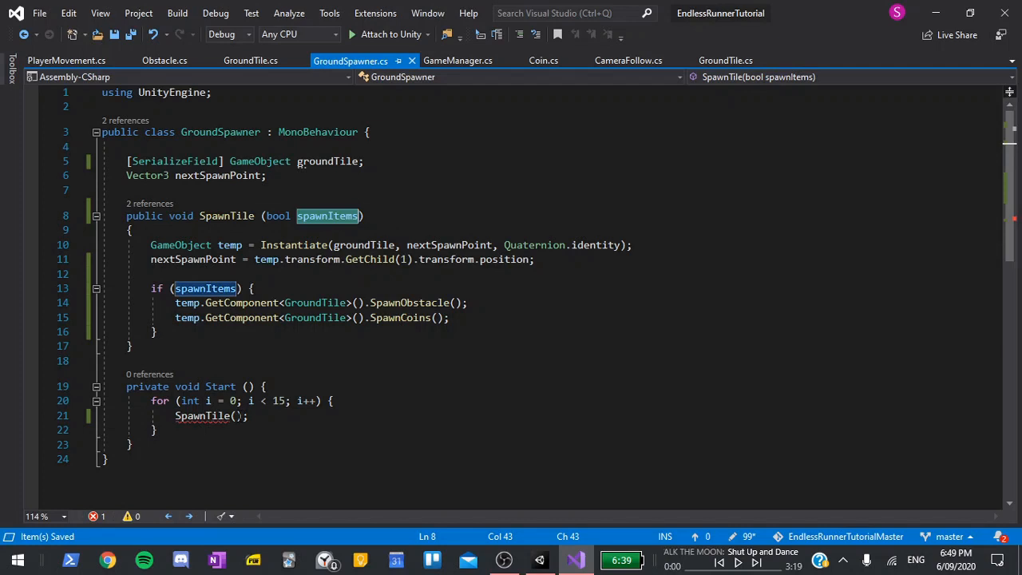
pyautogui.write('true')
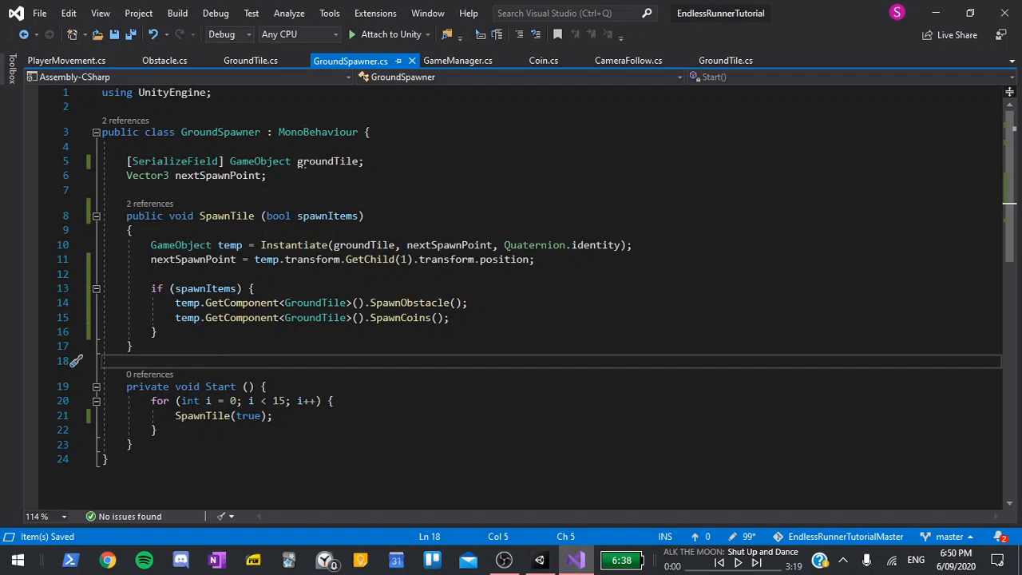
pyautogui.moveTo(150, 401); pyautogui.dragTo(156, 430)
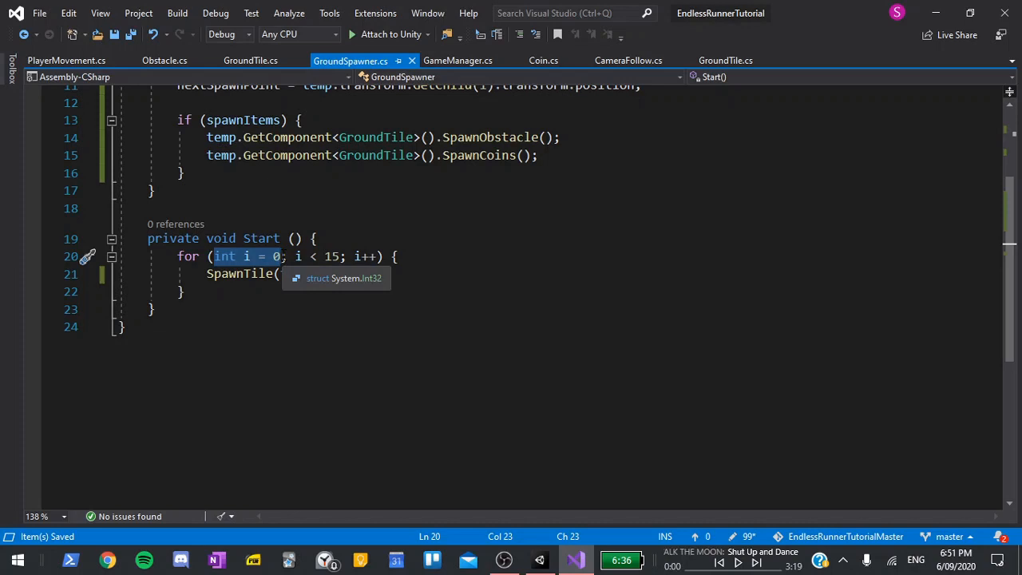
pyautogui.write('true);')
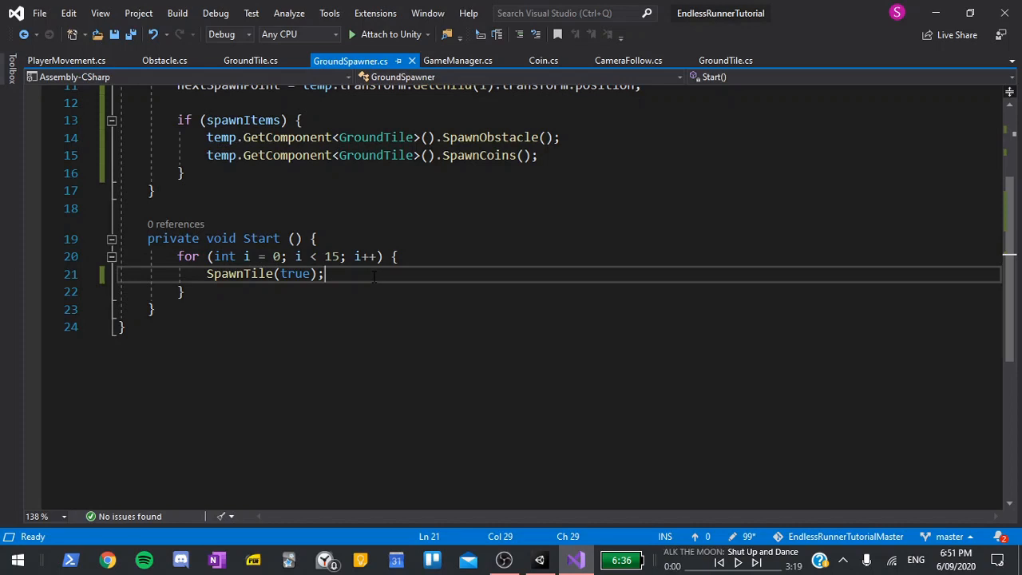
# Add if (i < 3) { SpawnTile(false); } inside the Start loop for the first three tiles
pyautogui.press('enter')
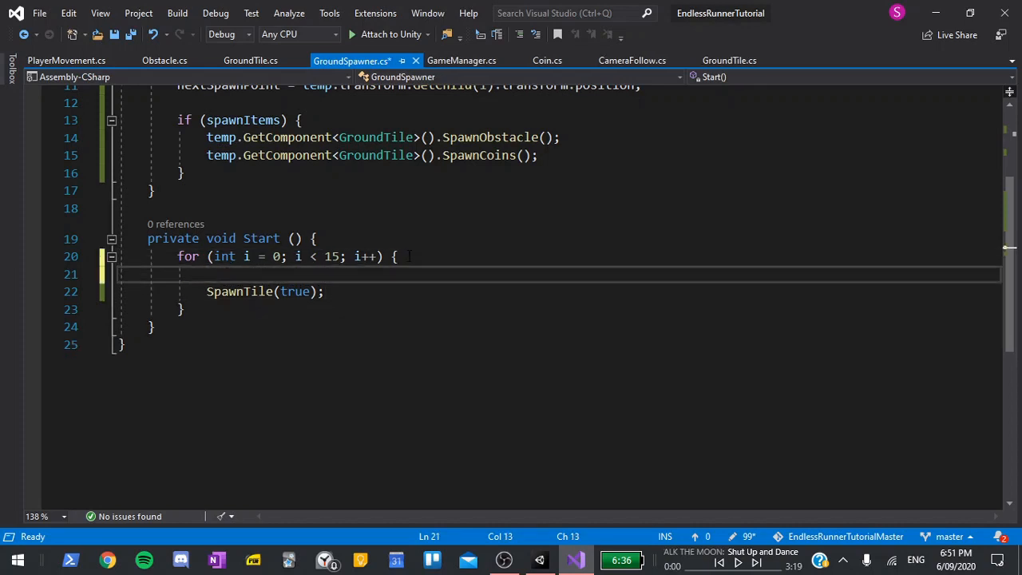
pyautogui.write('if')
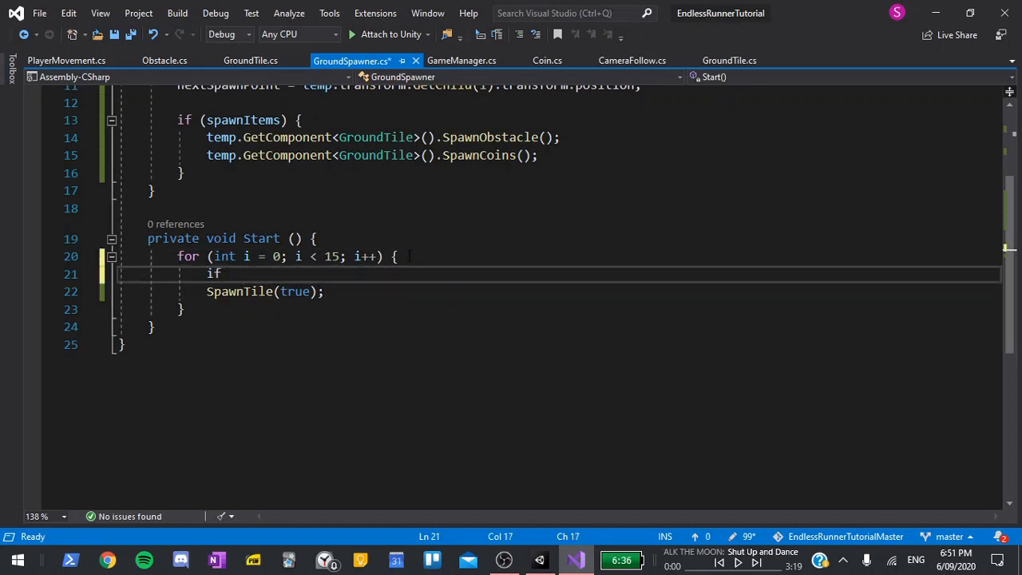
pyautogui.write('(i < 3)')
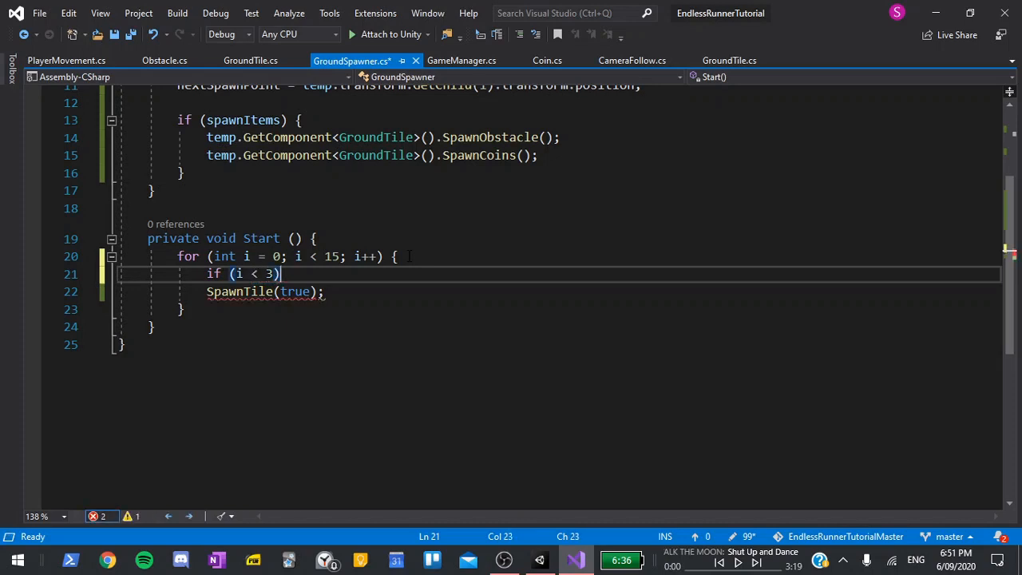
pyautogui.write('spa')
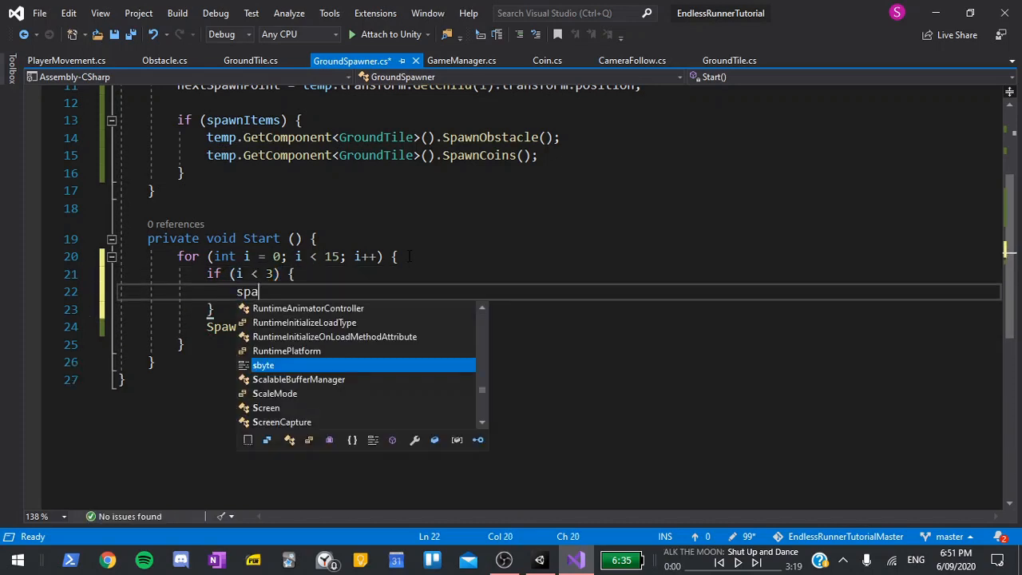
pyautogui.write('wnTile(false);')
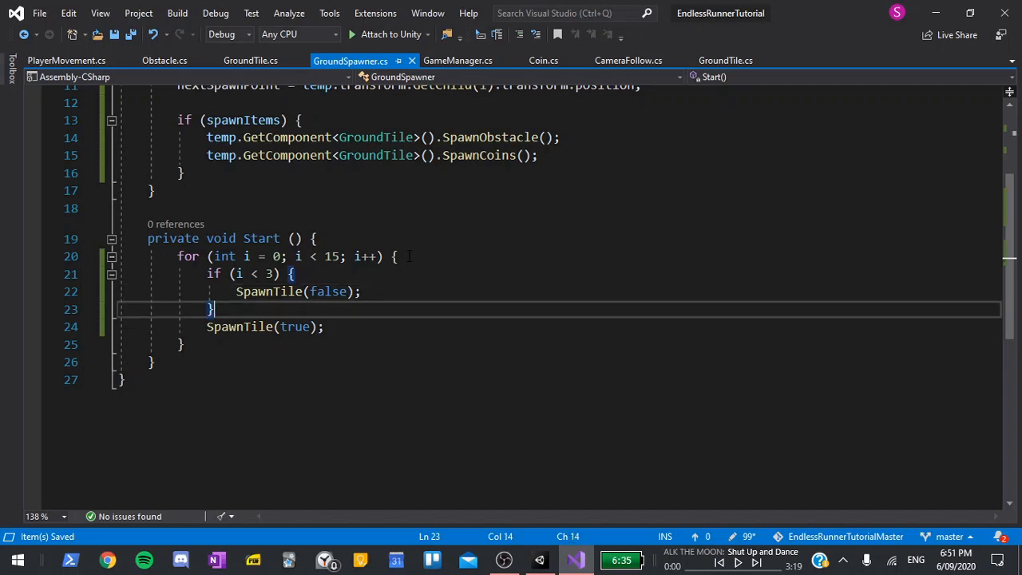
# Add the else { SpawnTile(true); } branch and remove the old SpawnTile call
pyautogui.write('le')
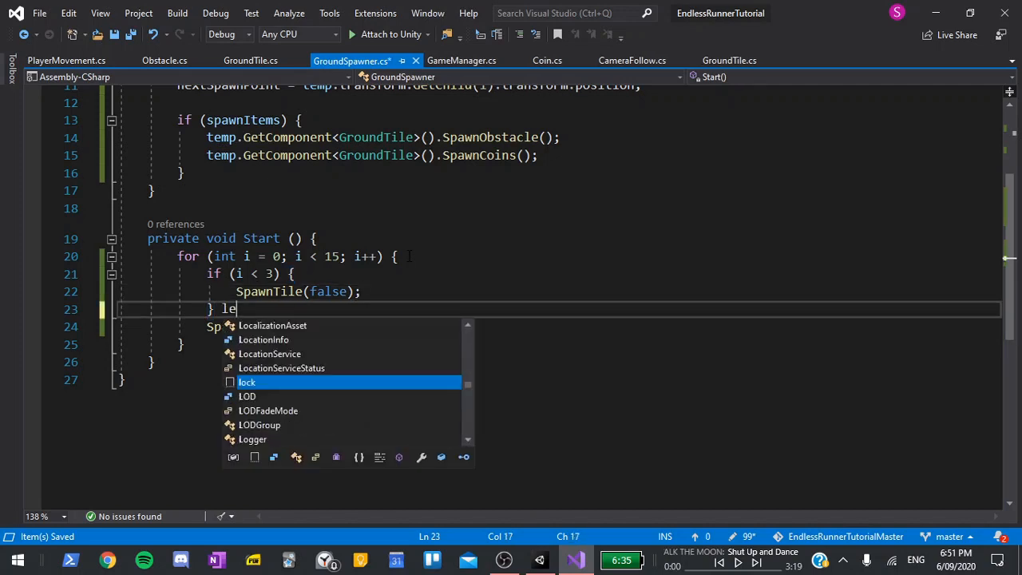
pyautogui.write('lse {')
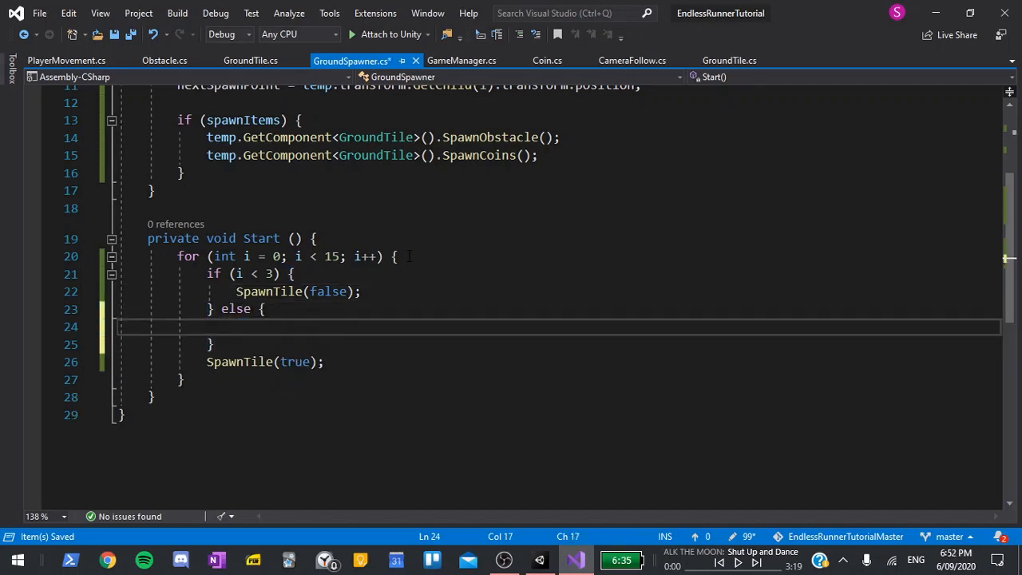
pyautogui.write('SpawnTile(true);')
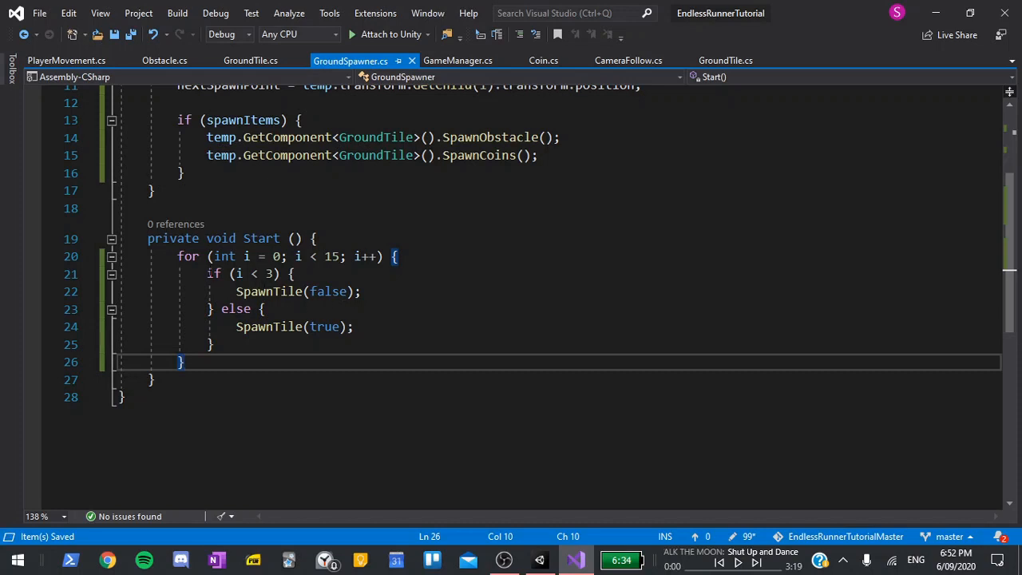
pyautogui.moveTo(208, 275); pyautogui.dragTo(251, 310)
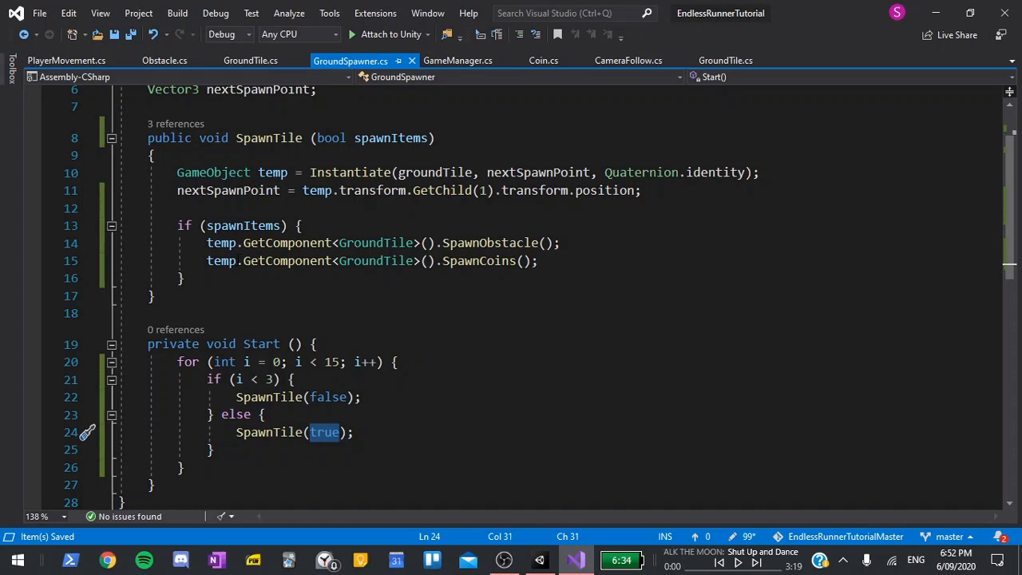
pyautogui.moveTo(176, 225); pyautogui.dragTo(182, 277)
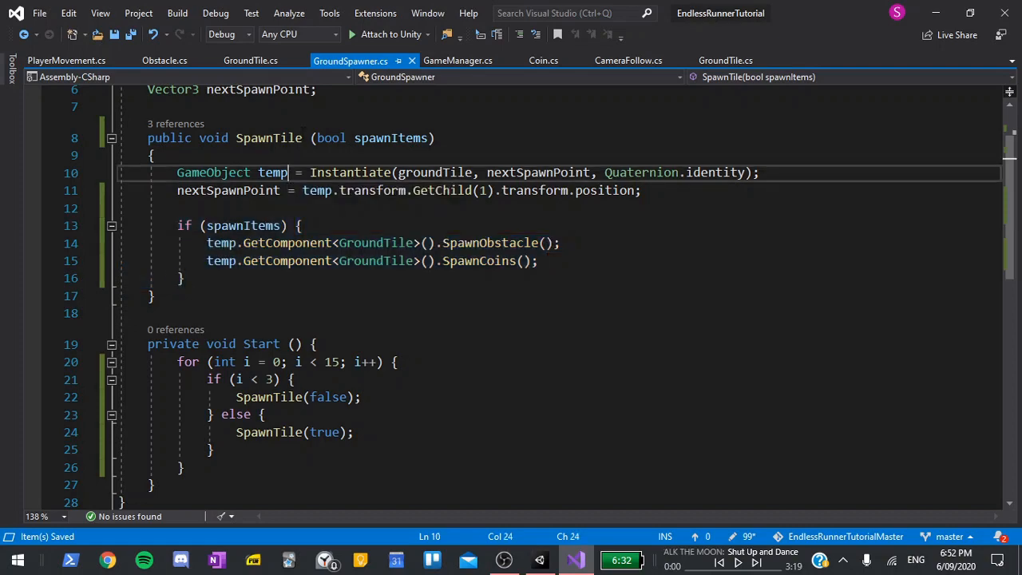
# Change OnTriggerExit in GroundTile.cs to call groundSpawner.SpawnTile(true), then return to Unity
pyautogui.click(249, 61)
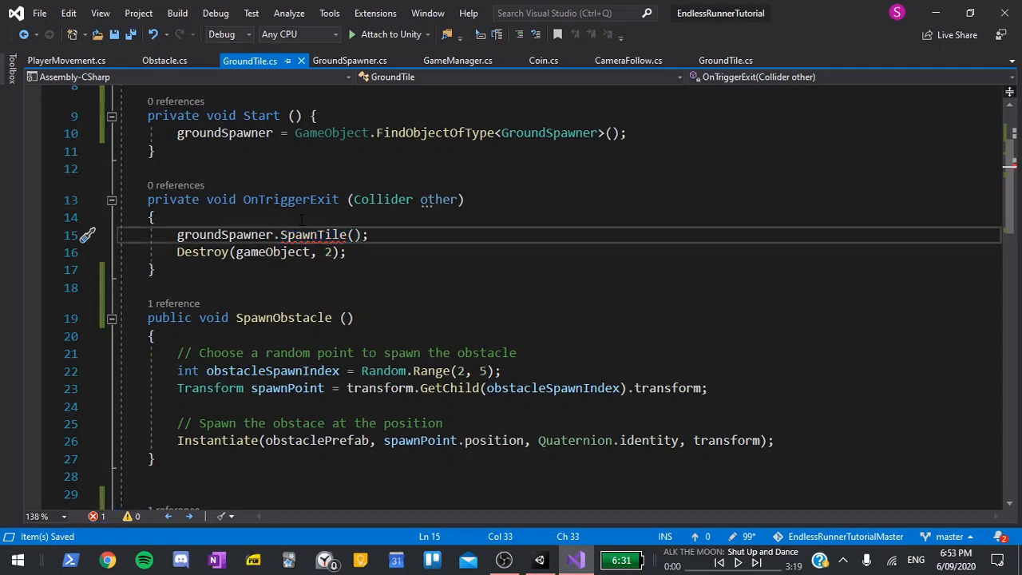
pyautogui.write('true')
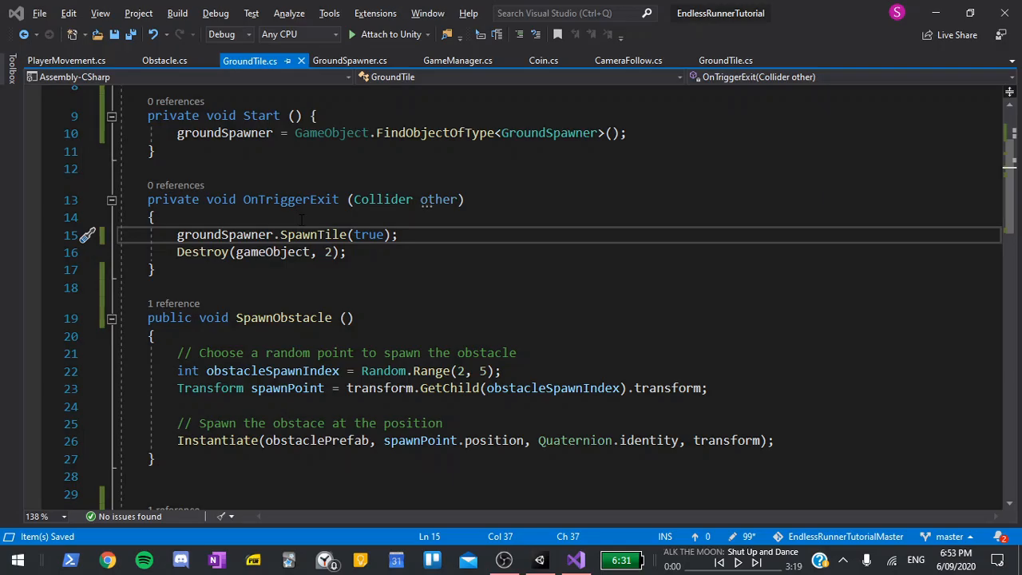
pyautogui.click(540, 559)
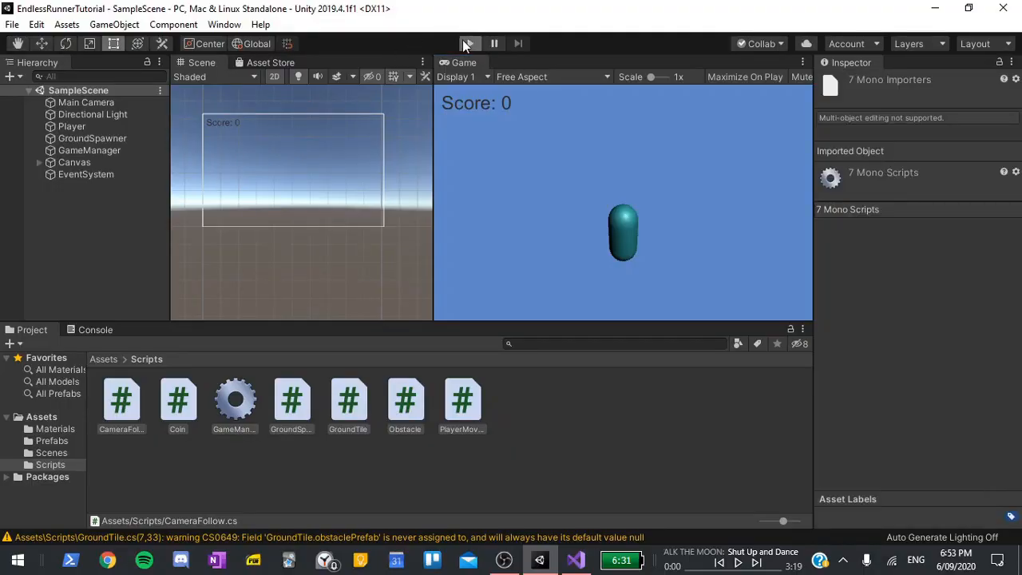
# Play-test the runner to see empty start tiles then obstacles and coins, stop, and return to code
pyautogui.click(469, 43)
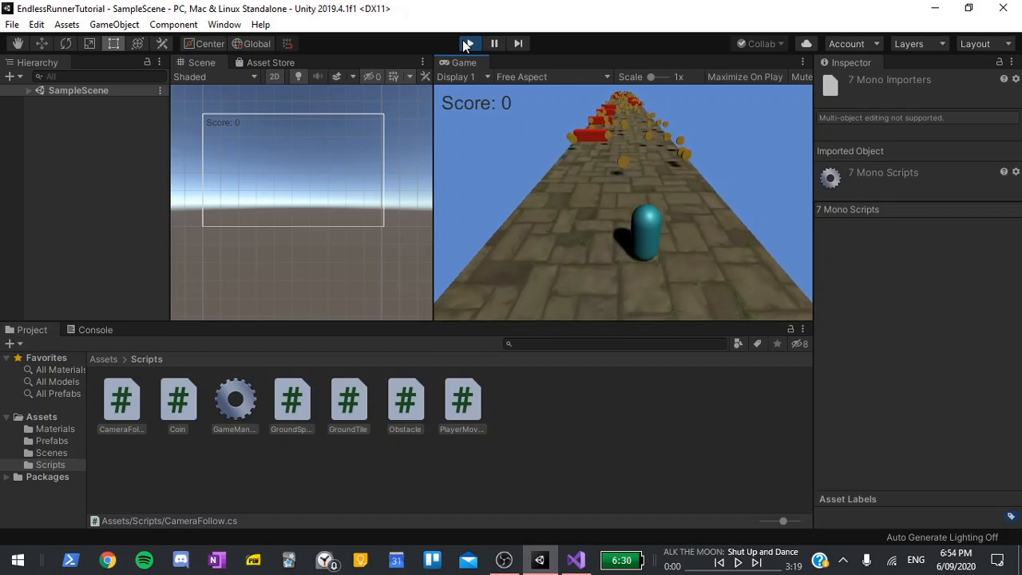
pyautogui.click(467, 43)
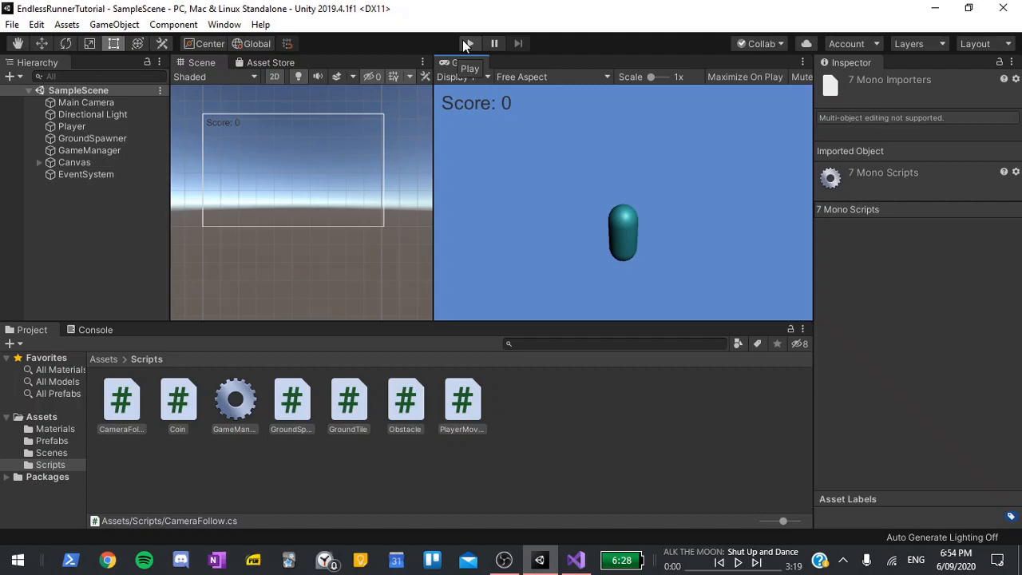
pyautogui.click(575, 559)
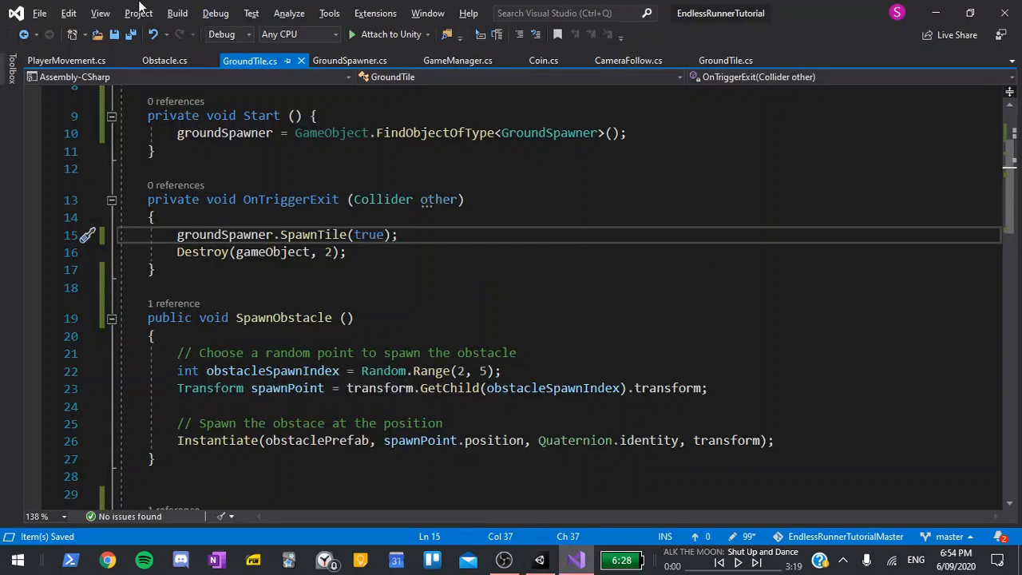
# Add 'public float speedIncreasePerPoint = 0.1f;' below horizontalMultiplier in PlayerMovement.cs
pyautogui.click(67, 61)
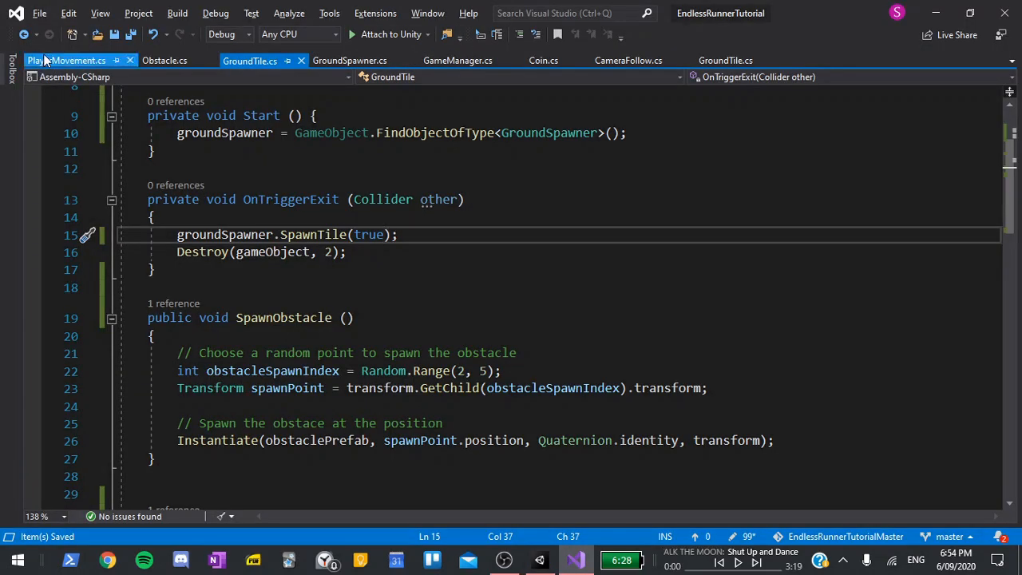
pyautogui.click(67, 60)
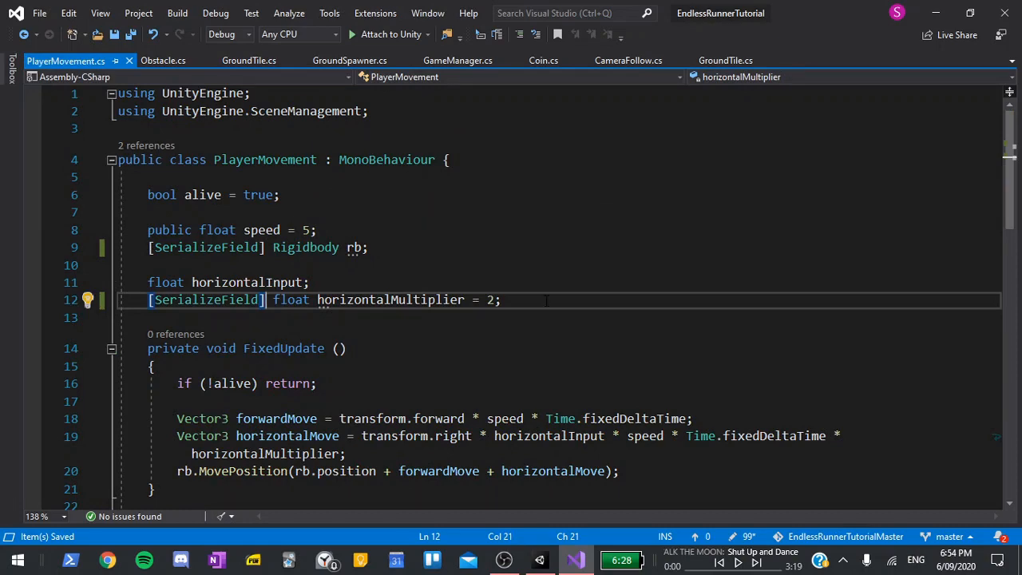
pyautogui.write('p')
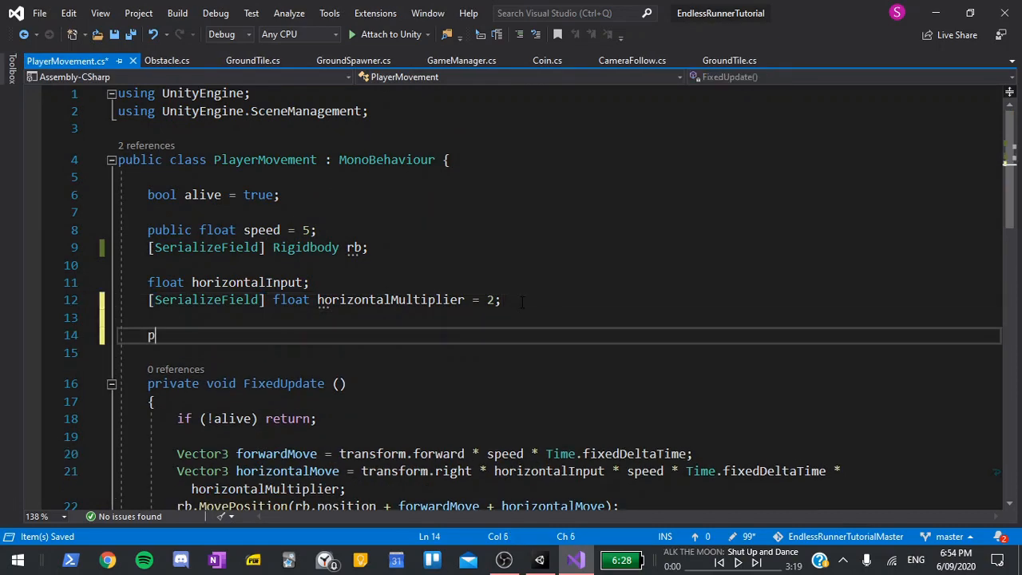
pyautogui.write('ublic float')
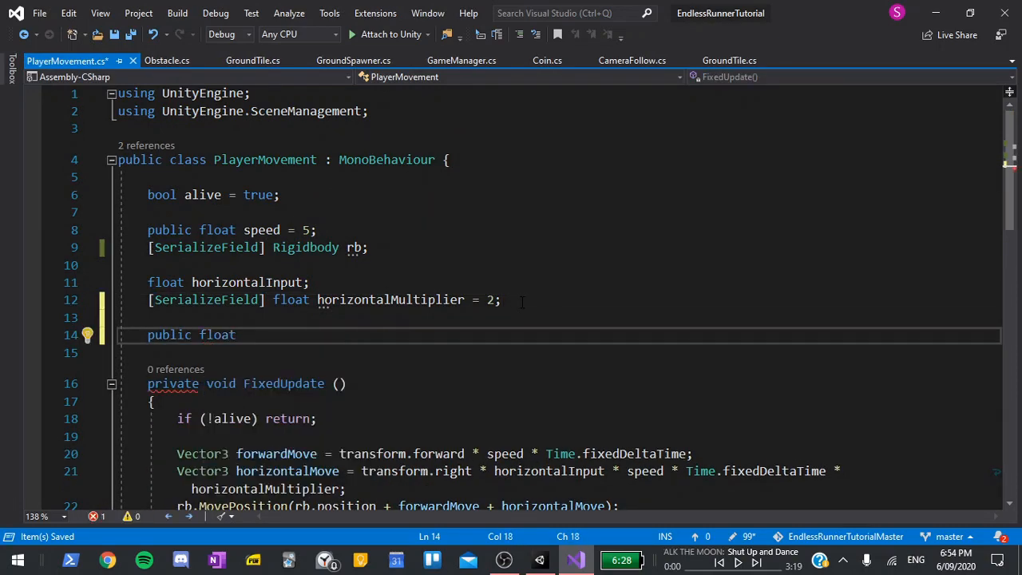
pyautogui.write('speedIncrease')
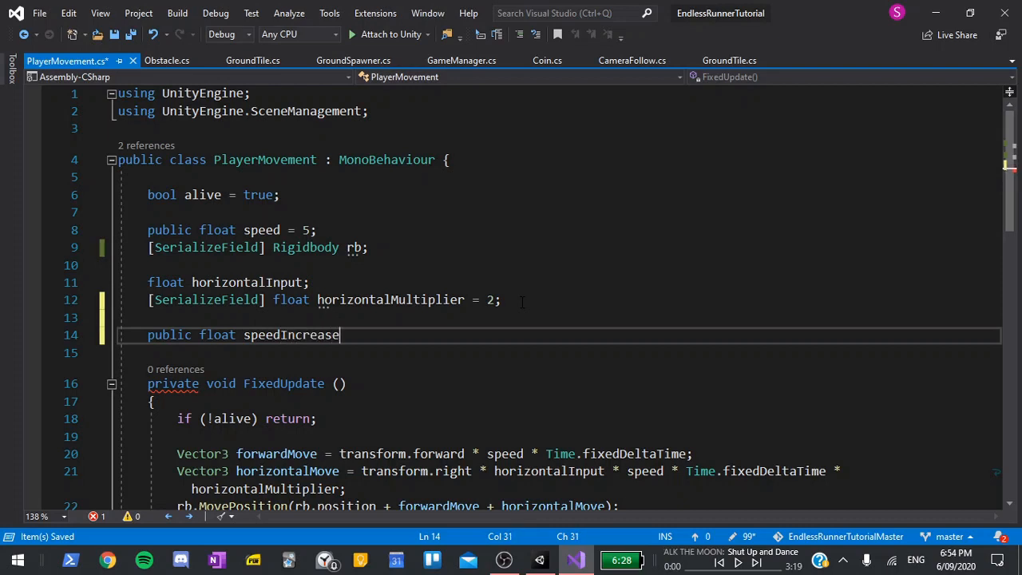
pyautogui.write('PerPoint')
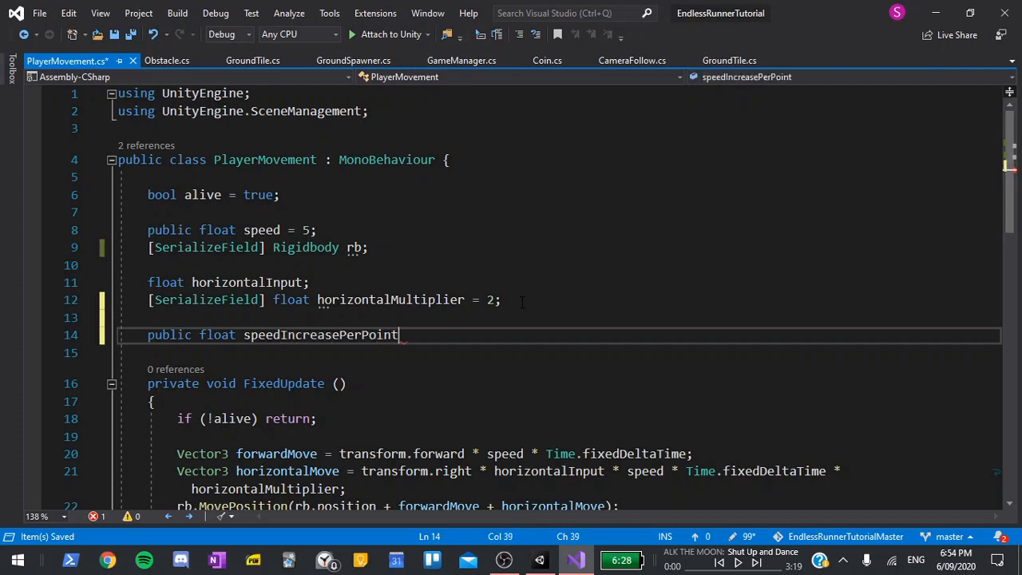
pyautogui.write('= 0')
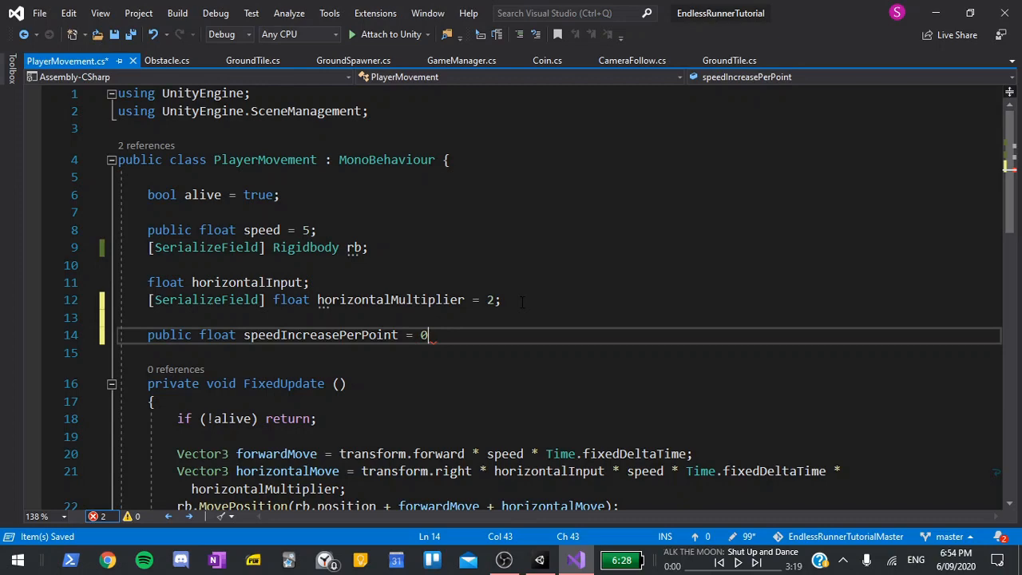
pyautogui.write('.1f;')
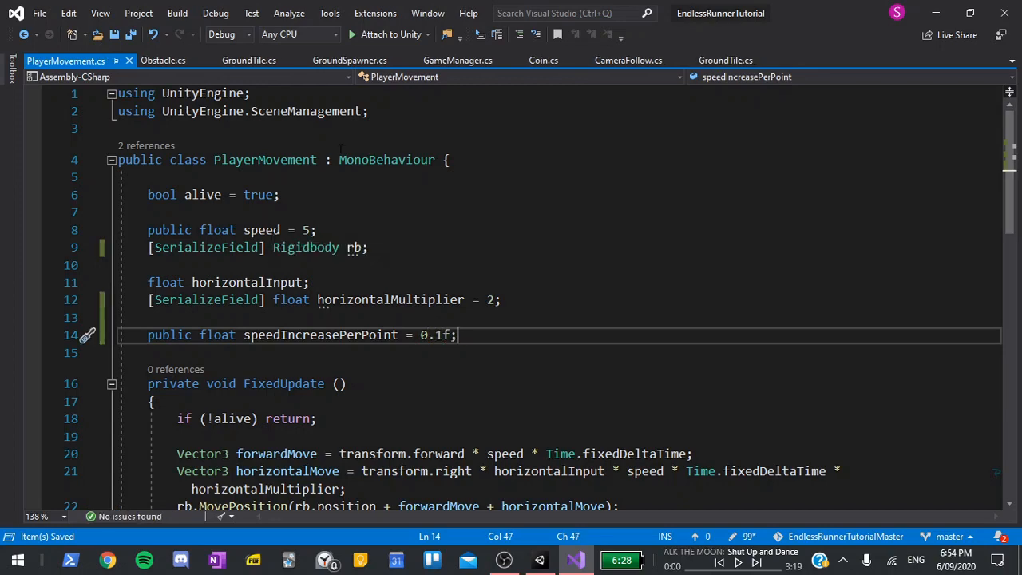
pyautogui.click(457, 61)
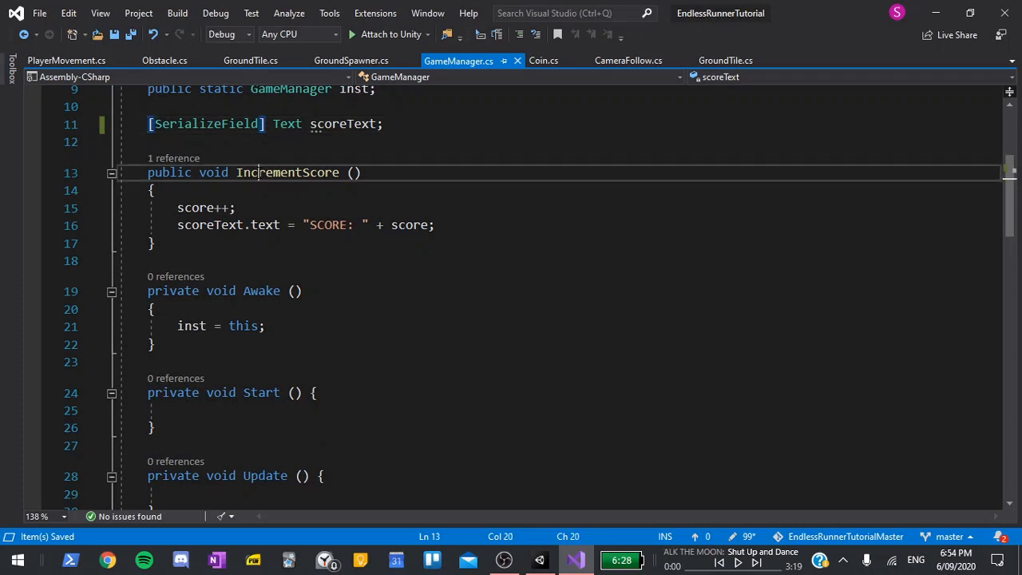
# Add an 'Increase the player's speed' comment and a [SerializeField] PlayerMovement playerMovement field to GameManager
pyautogui.doubleClick(287, 172)
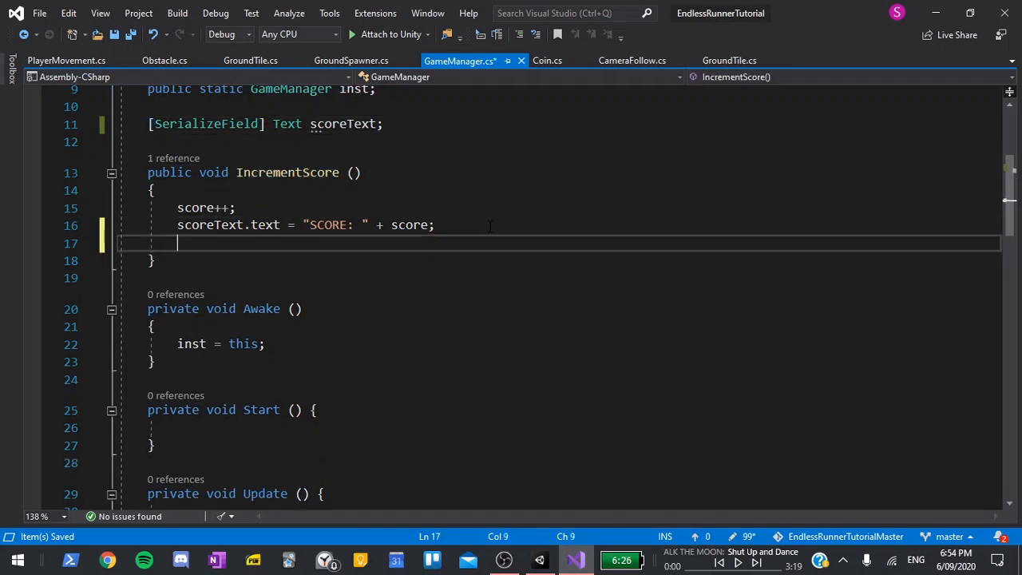
pyautogui.write('// Increase t')
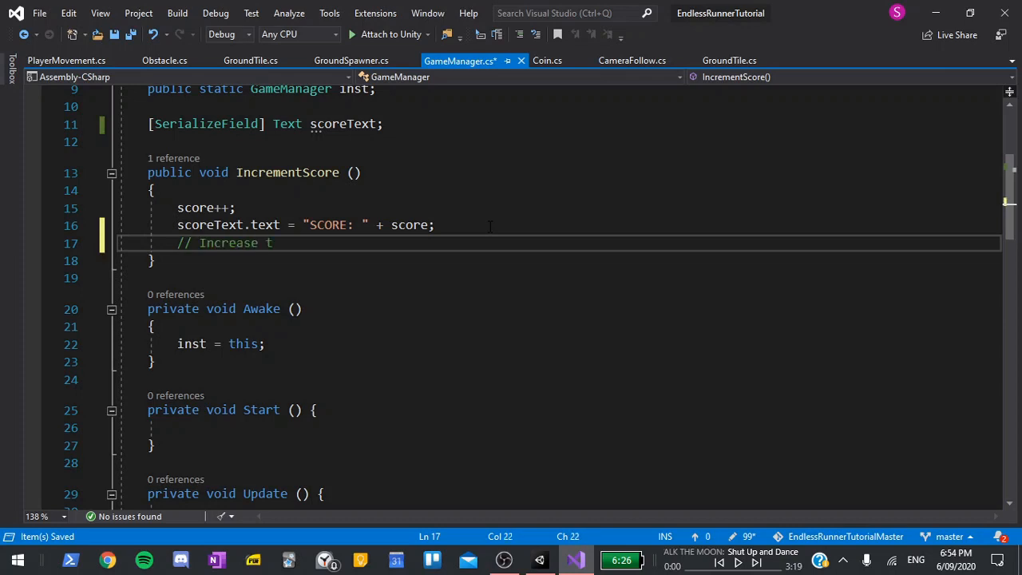
pyautogui.write("he player's speed")
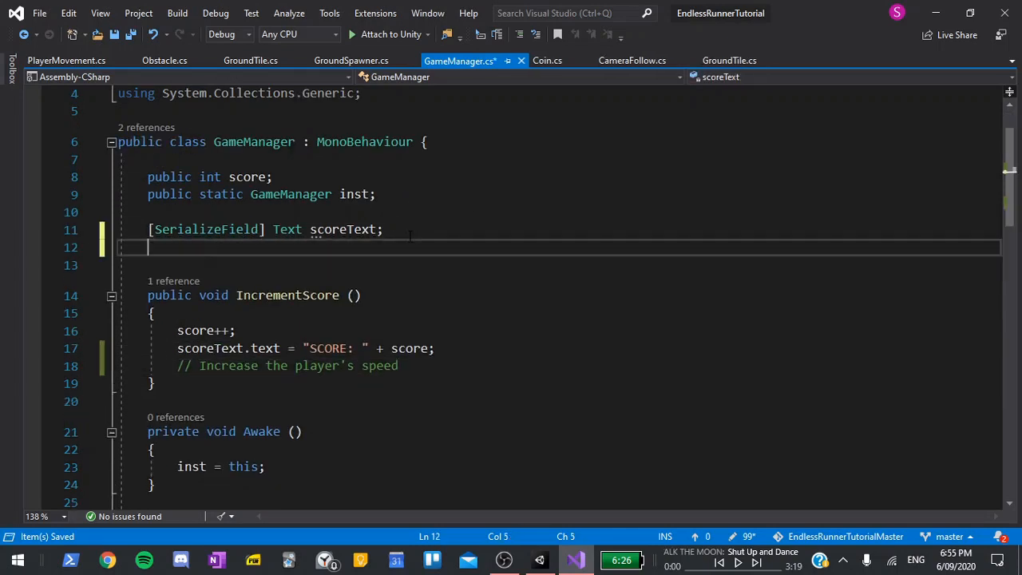
pyautogui.write('[SerializeField]')
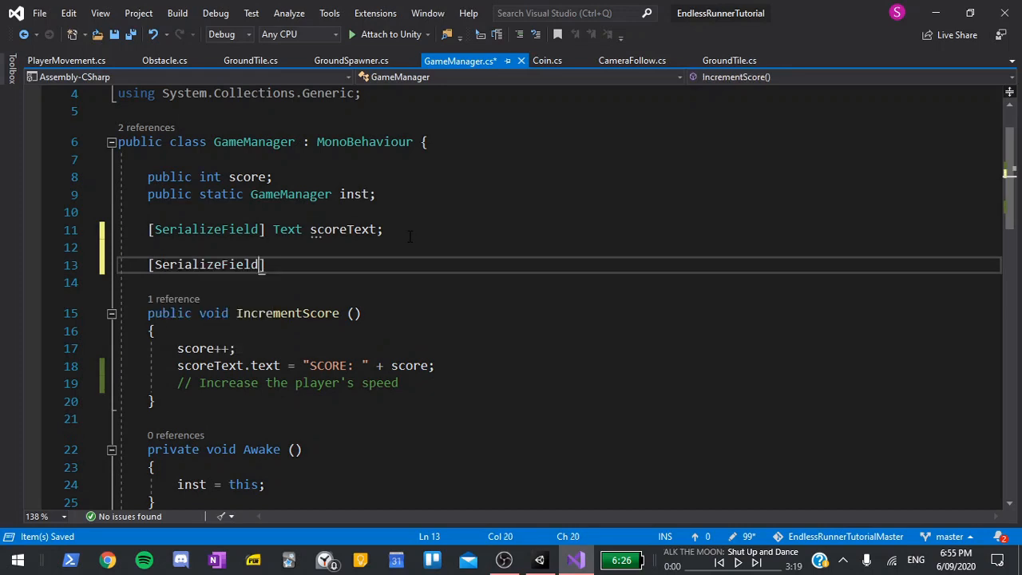
pyautogui.write('PlayerMovement')
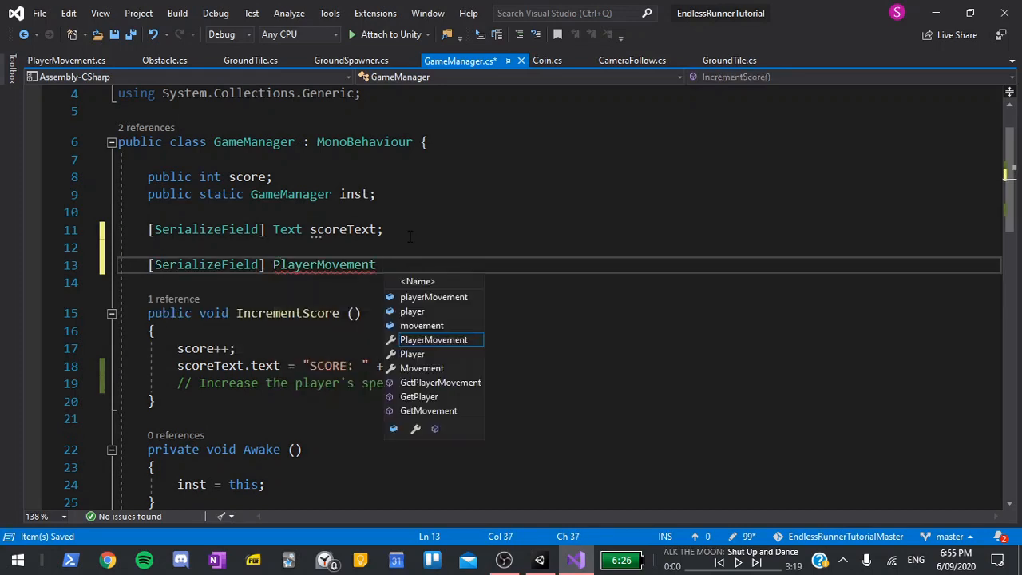
pyautogui.write('playerMovement;')
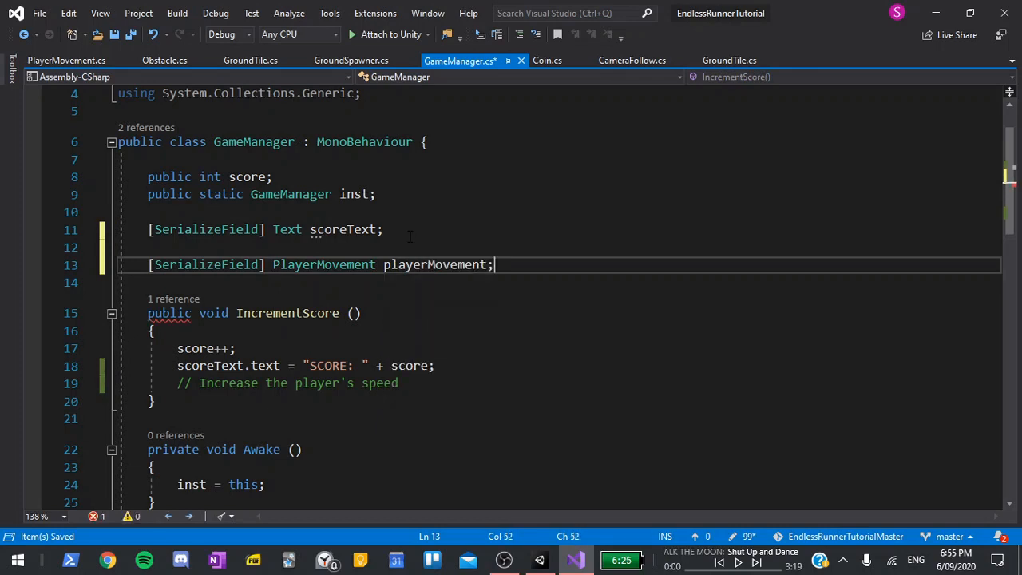
# In IncrementScore add playerMovement.speed += playerMovement.speedIncreasePerPoint
pyautogui.scroll(-3)
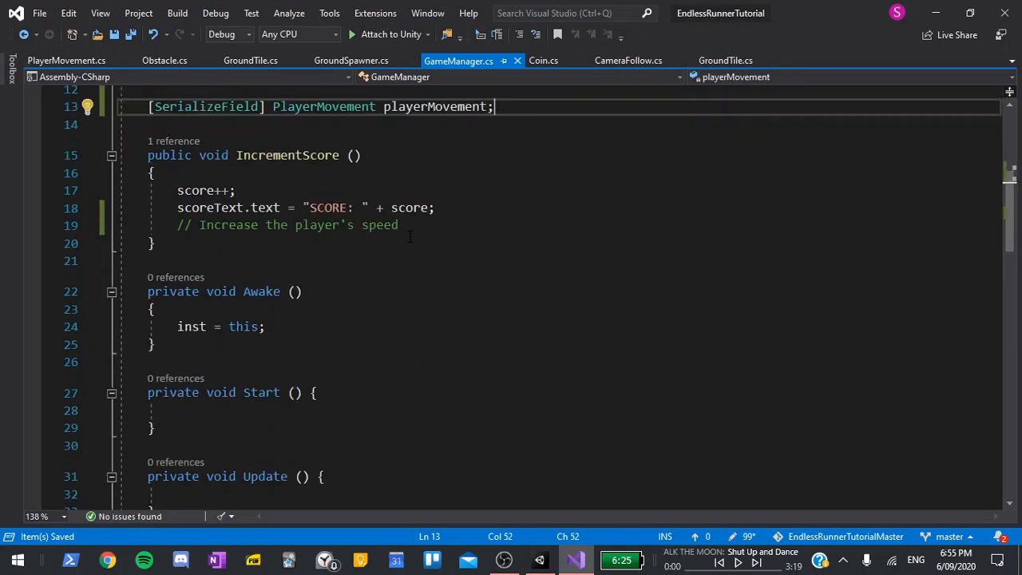
pyautogui.moveTo(414, 227)
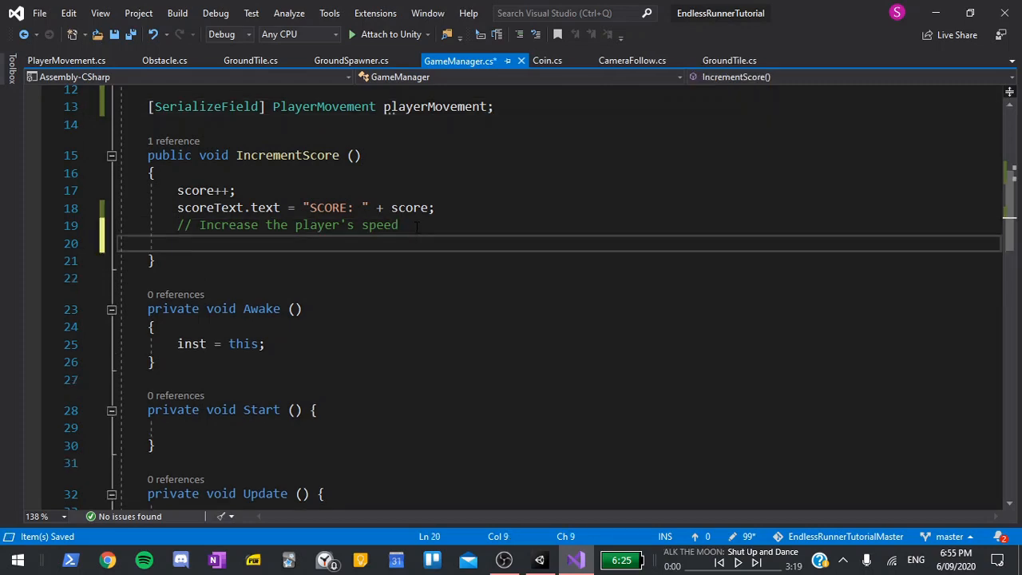
pyautogui.write('playerMovement.M')
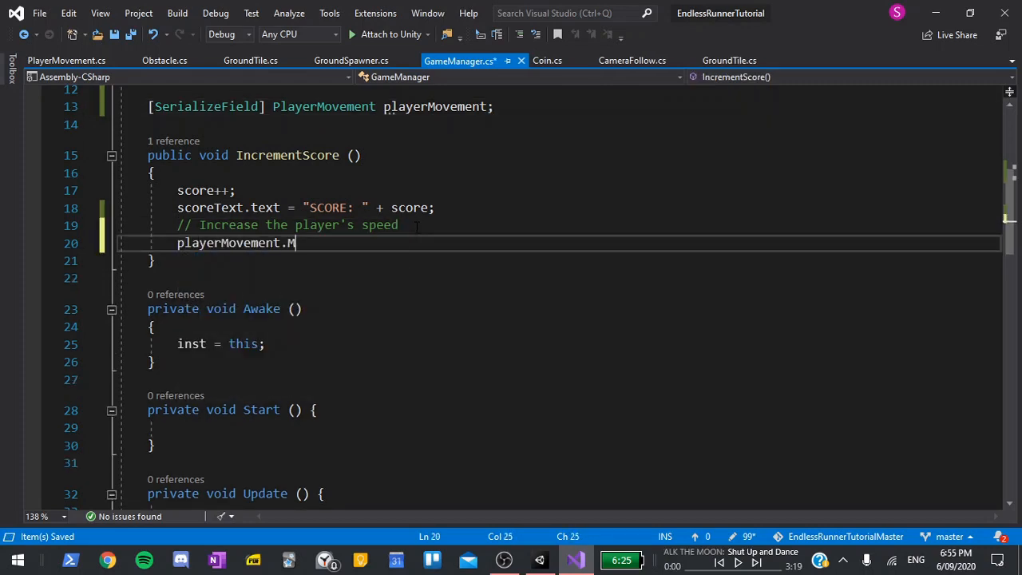
pyautogui.write('speed +')
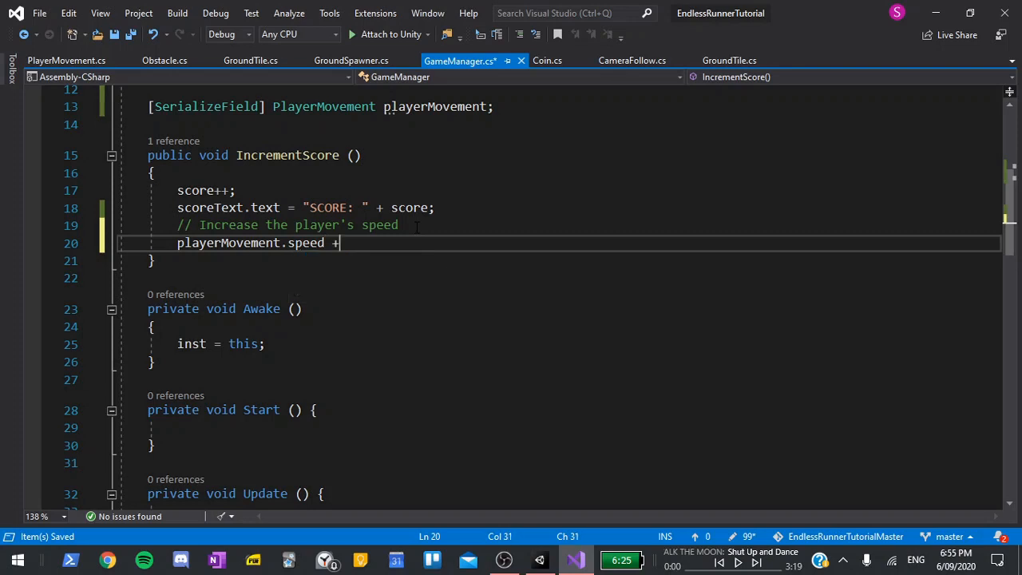
pyautogui.write('= playerMovement.spee')
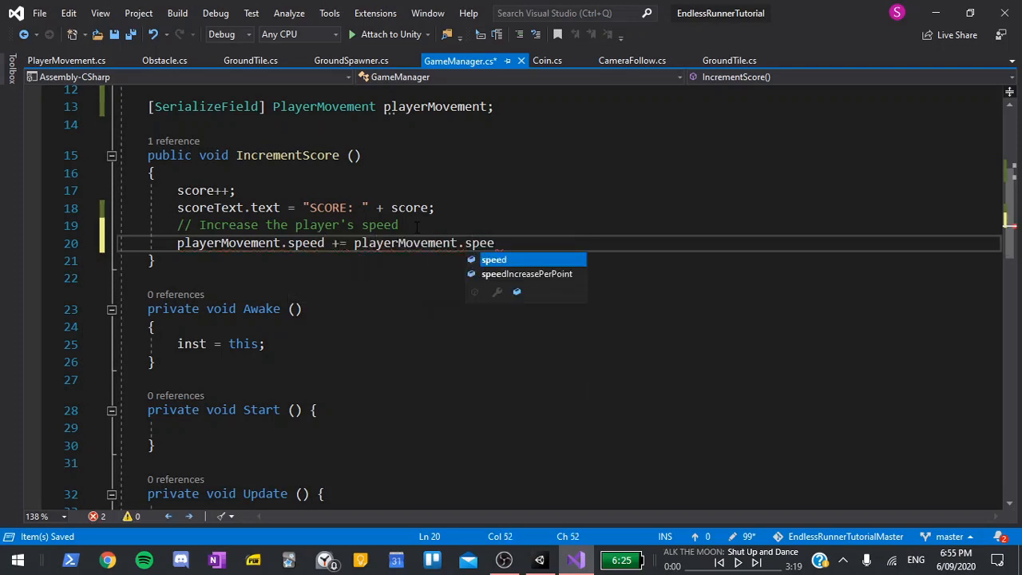
pyautogui.write('IncreasePerPoint;')
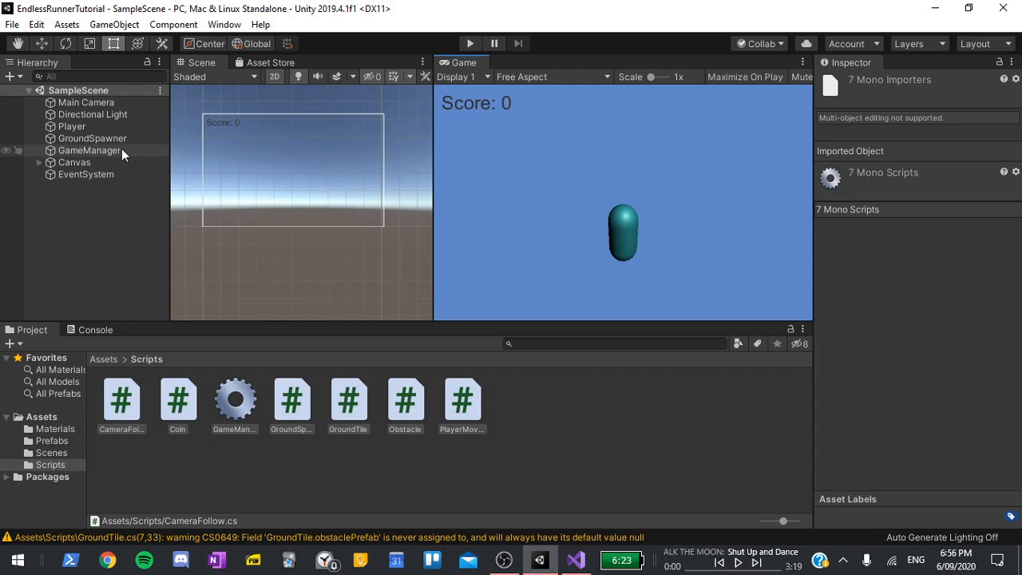
# Assign the Player to GameManager's Player Movement reference in the Inspector
pyautogui.click(89, 150)
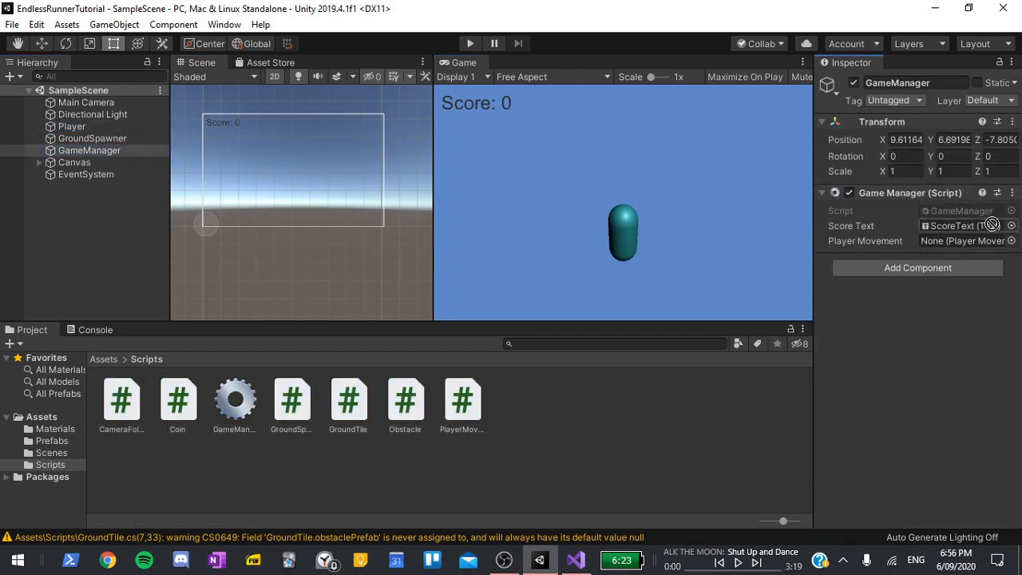
pyautogui.click(966, 240)
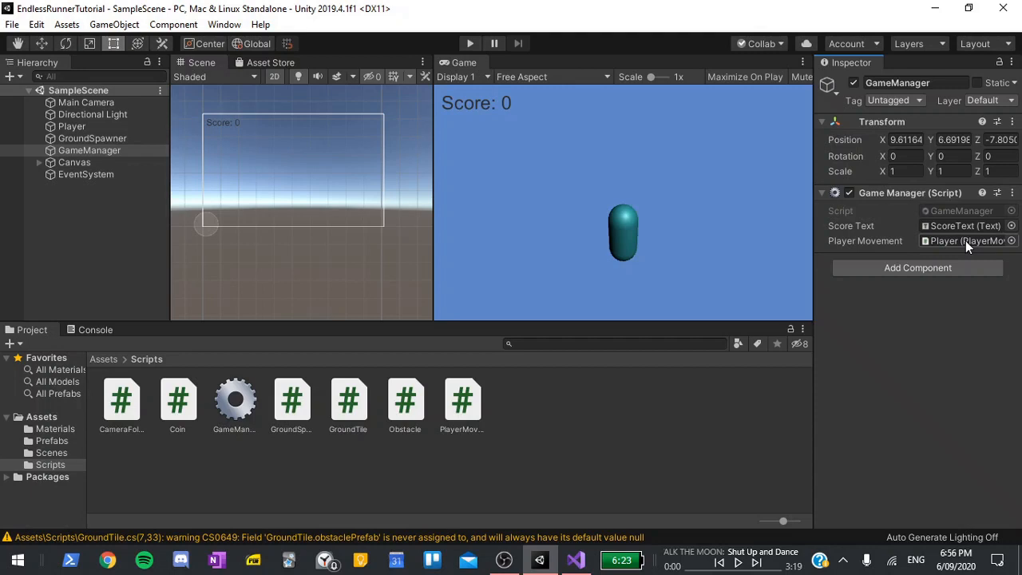
# Set the Player's Speed Increase Per Point to 0.5
pyautogui.click(72, 126)
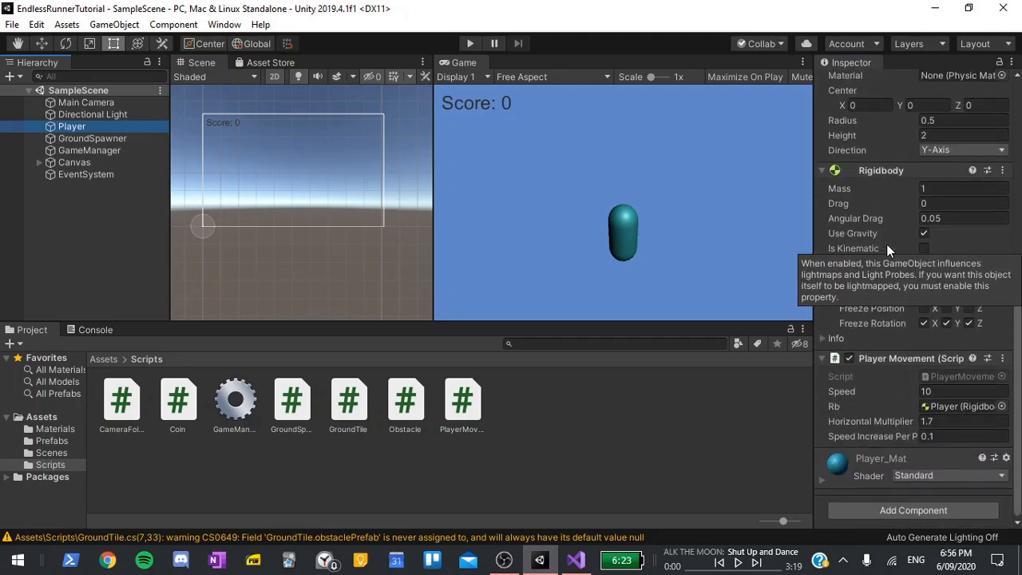
pyautogui.moveTo(887, 444)
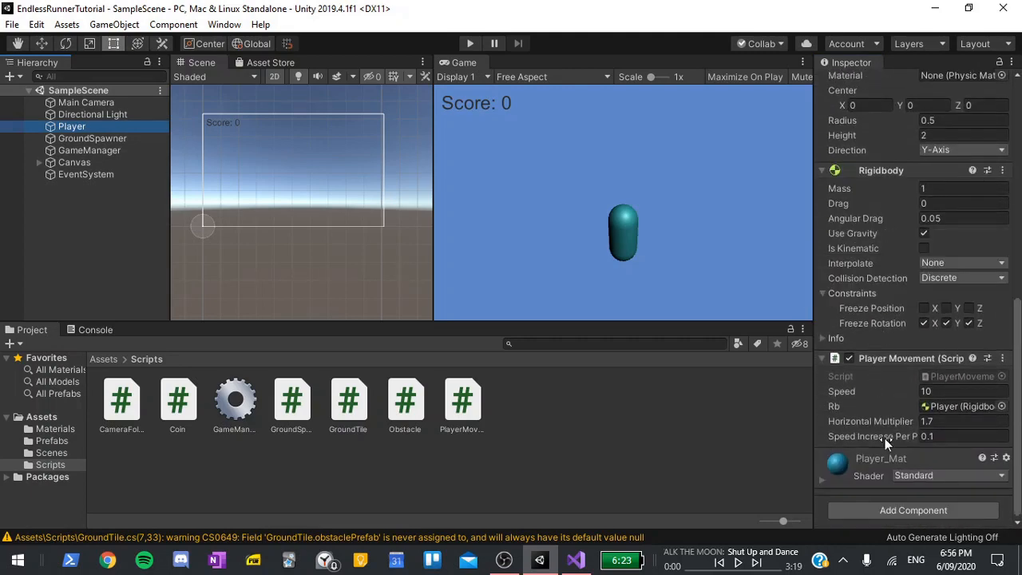
pyautogui.click(958, 436)
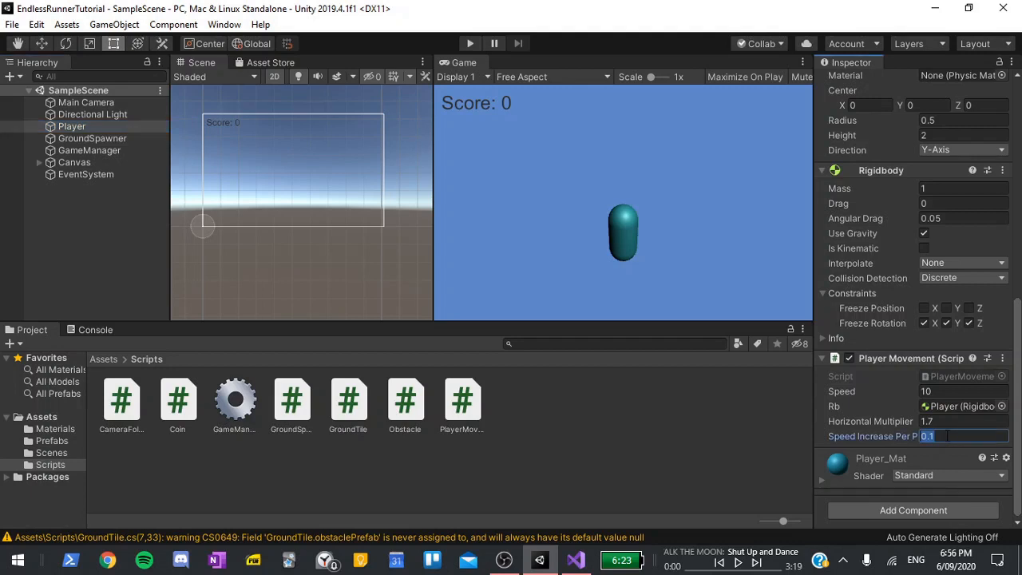
pyautogui.write('0.5')
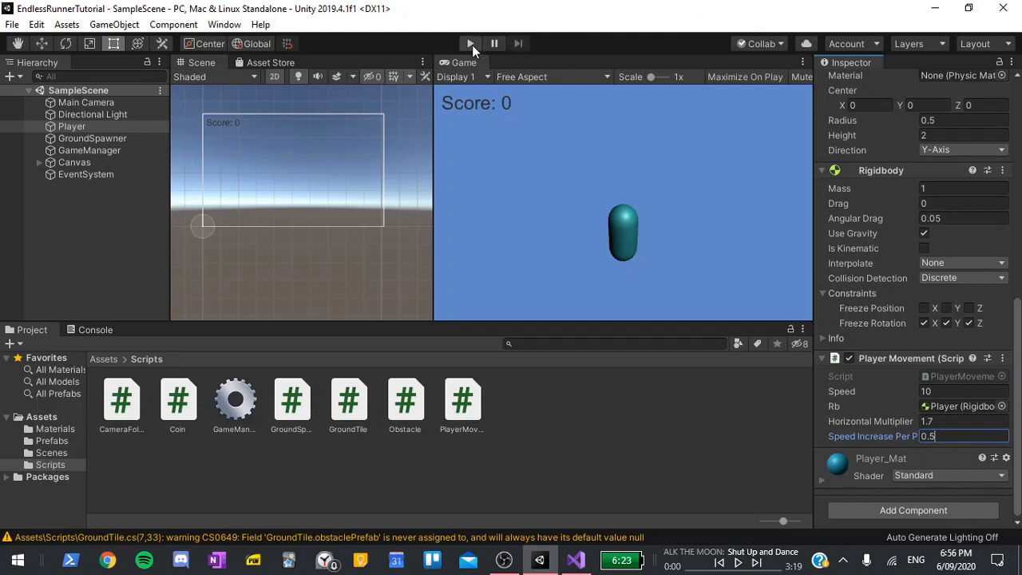
pyautogui.click(470, 45)
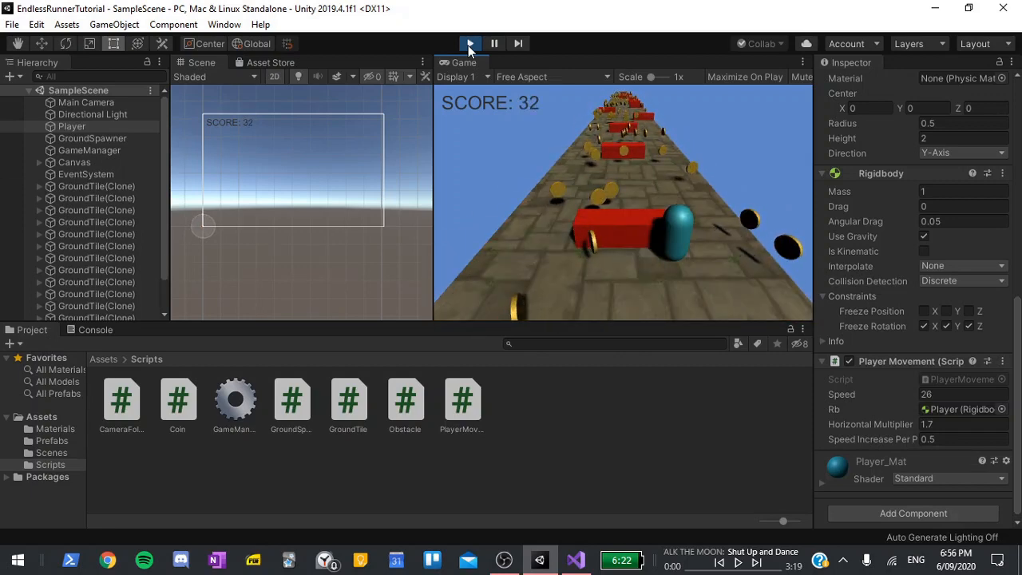
pyautogui.click(494, 44)
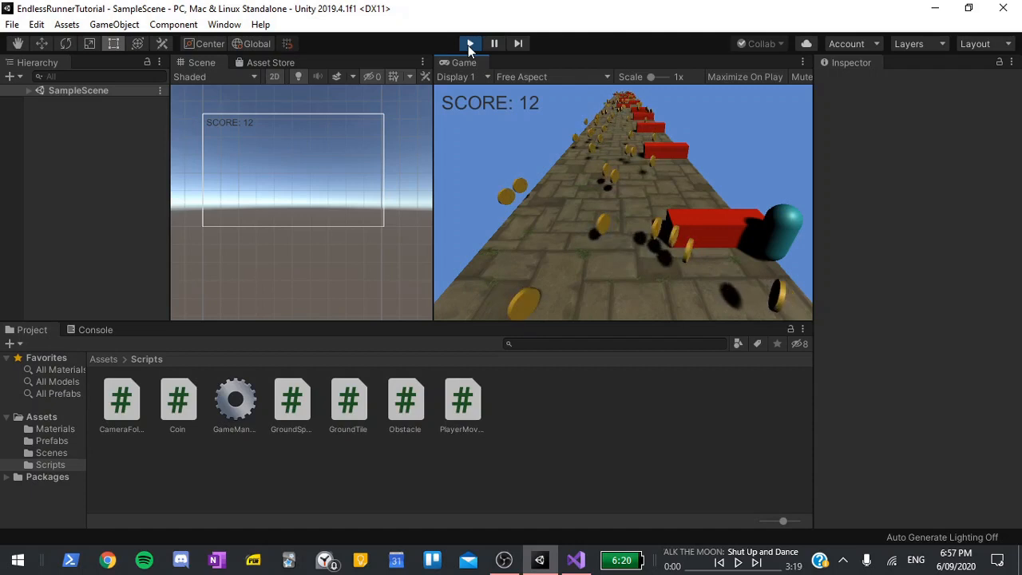
pyautogui.click(469, 43)
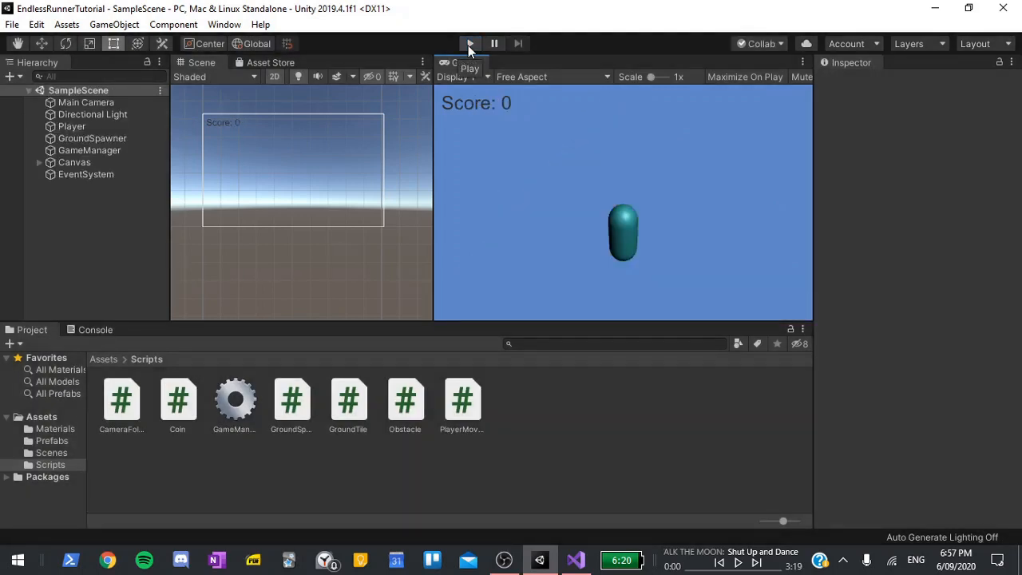